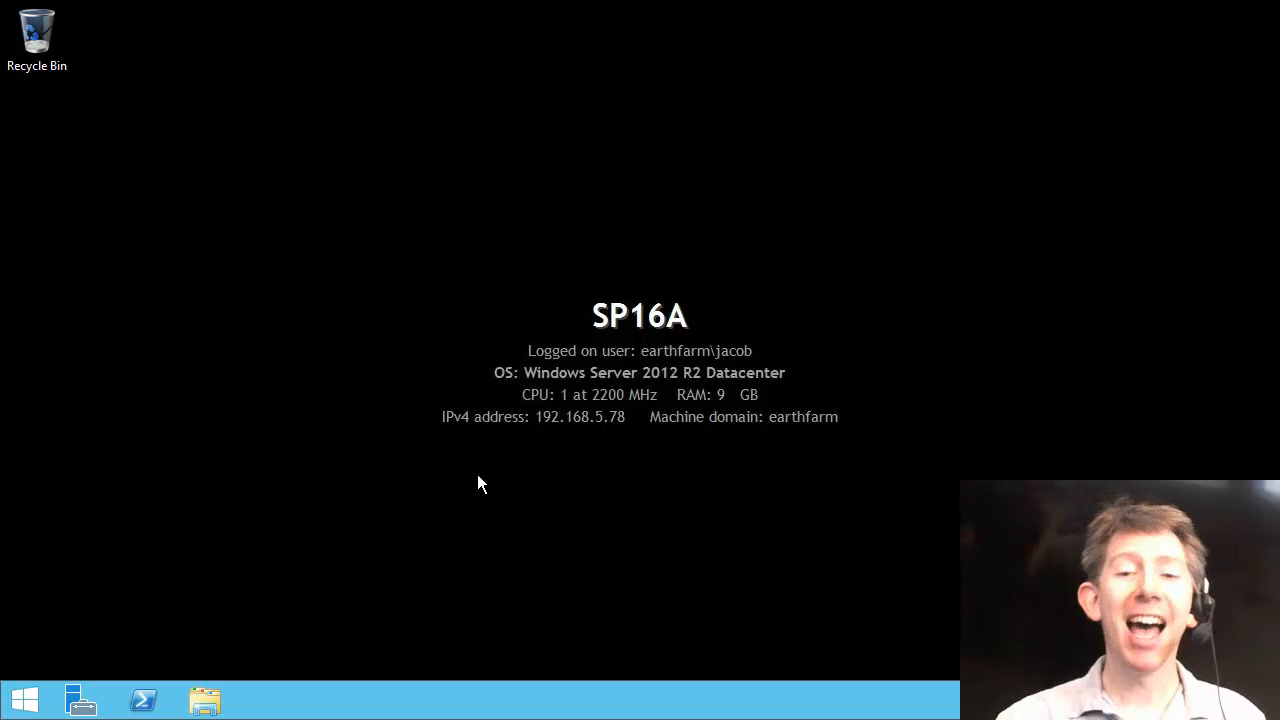
{"action": "mouse_move", "coordinate": [309, 268]}
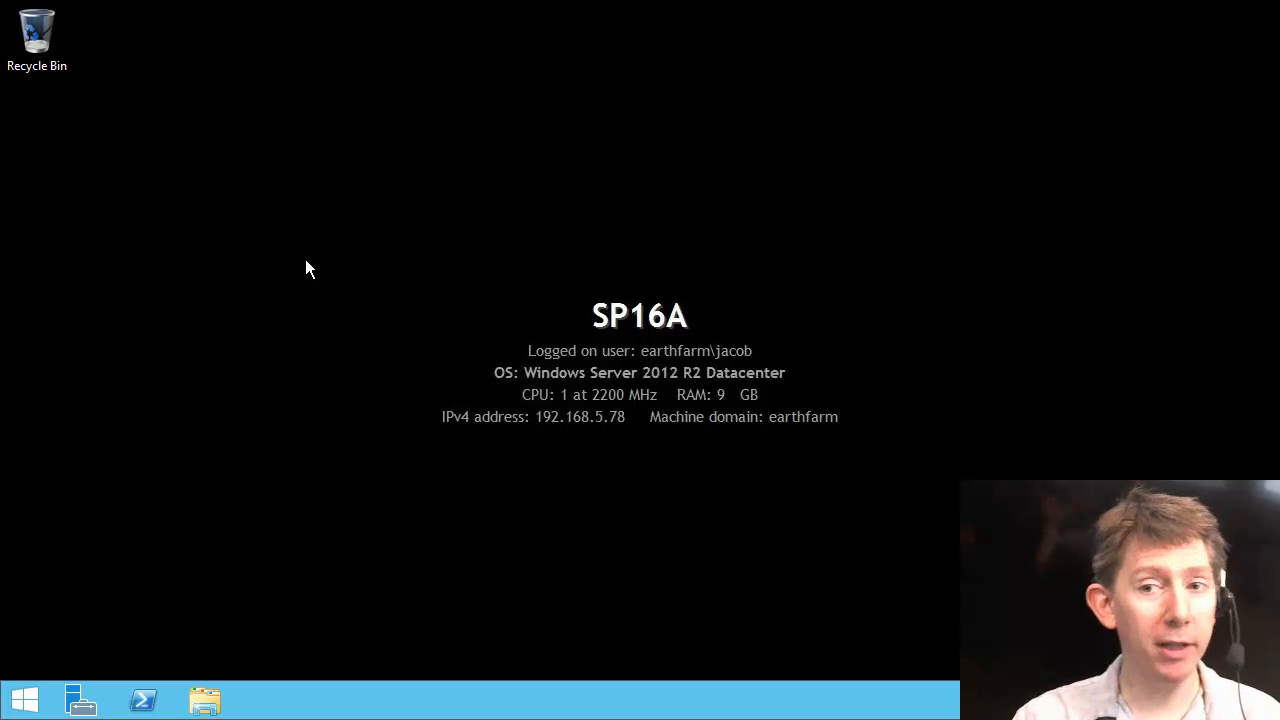
{"action": "mouse_move", "coordinate": [267, 400]}
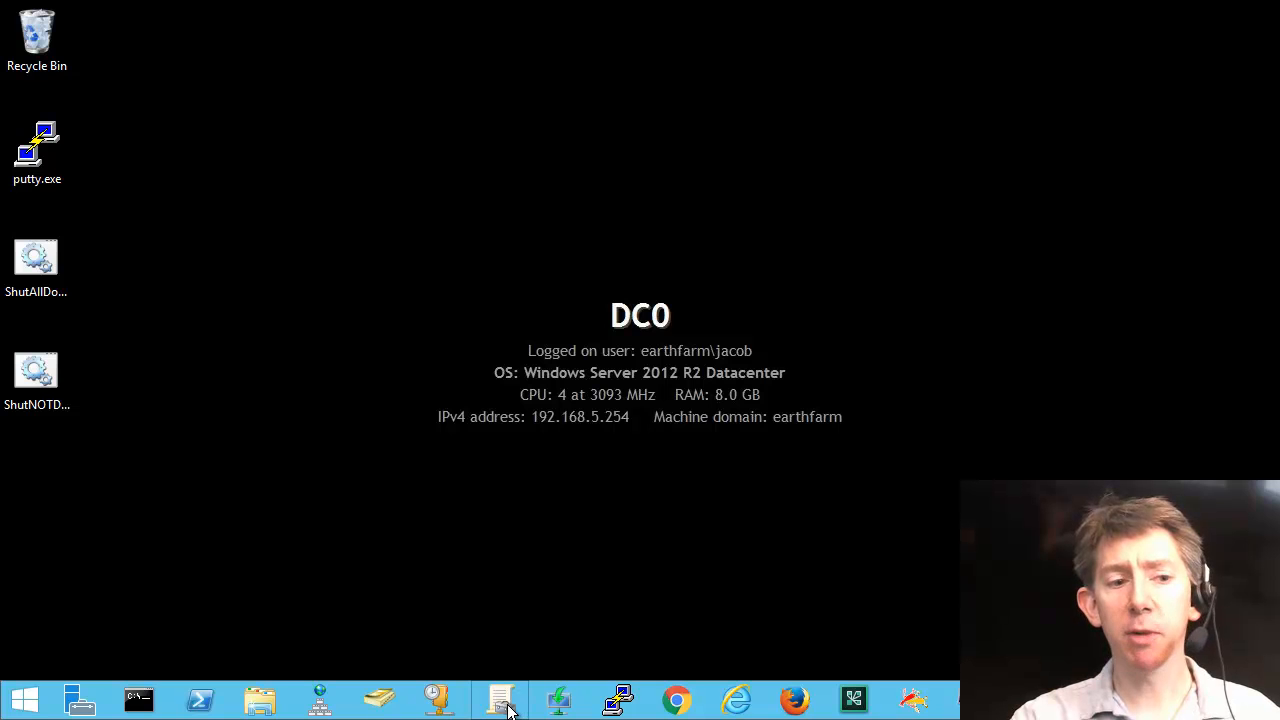
Launch Group Policy Management and bring up the Logon Experience GPO's context menu.
{"action": "left_click", "coordinate": [500, 699]}
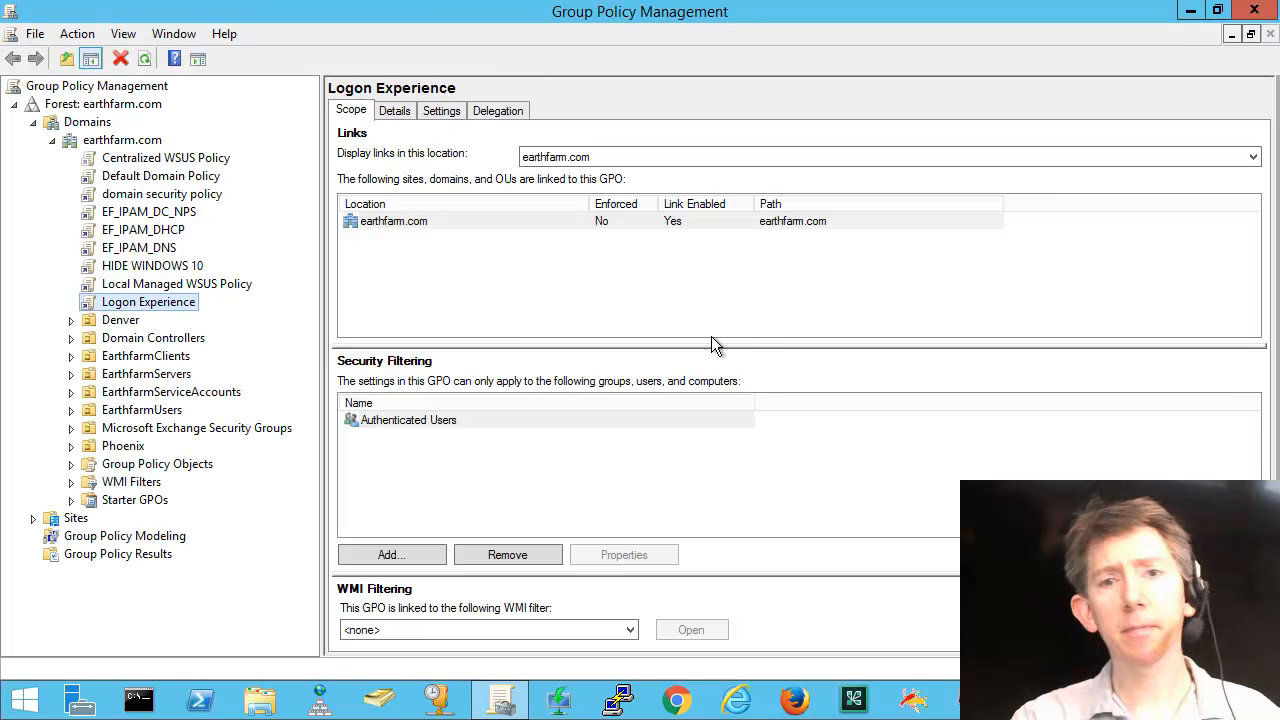
{"action": "mouse_move", "coordinate": [473, 288]}
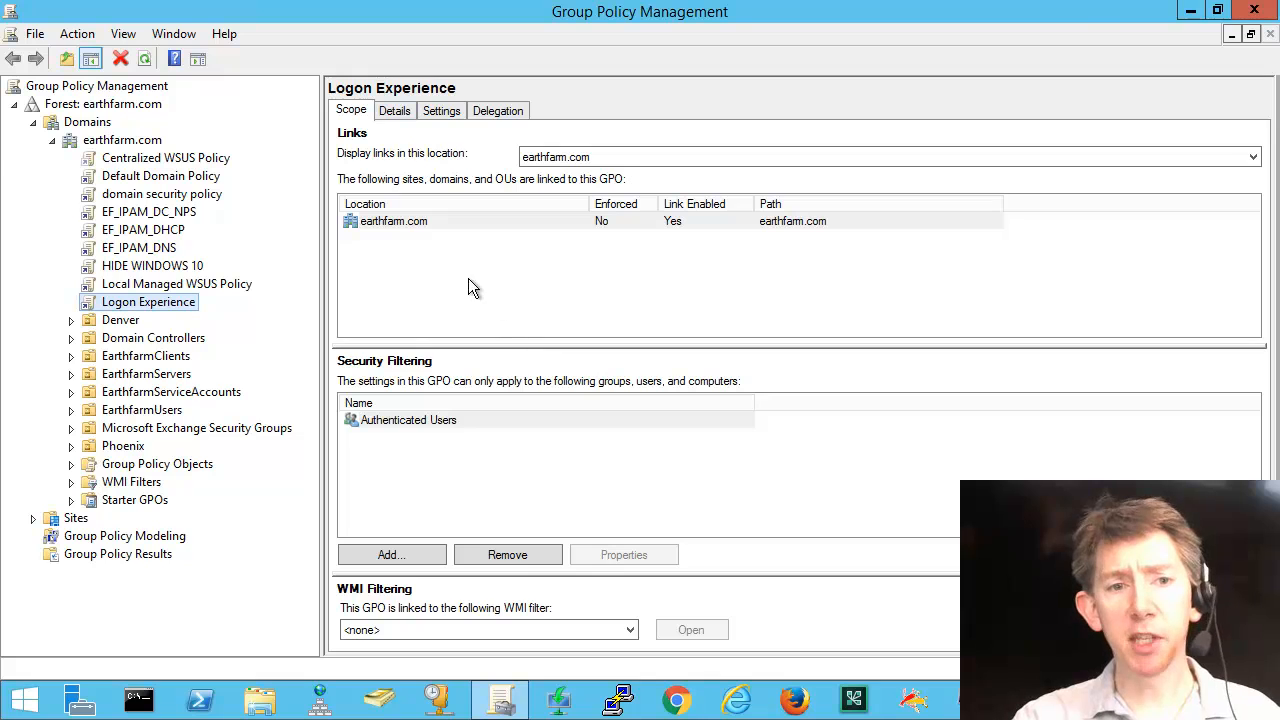
{"action": "mouse_move", "coordinate": [175, 195]}
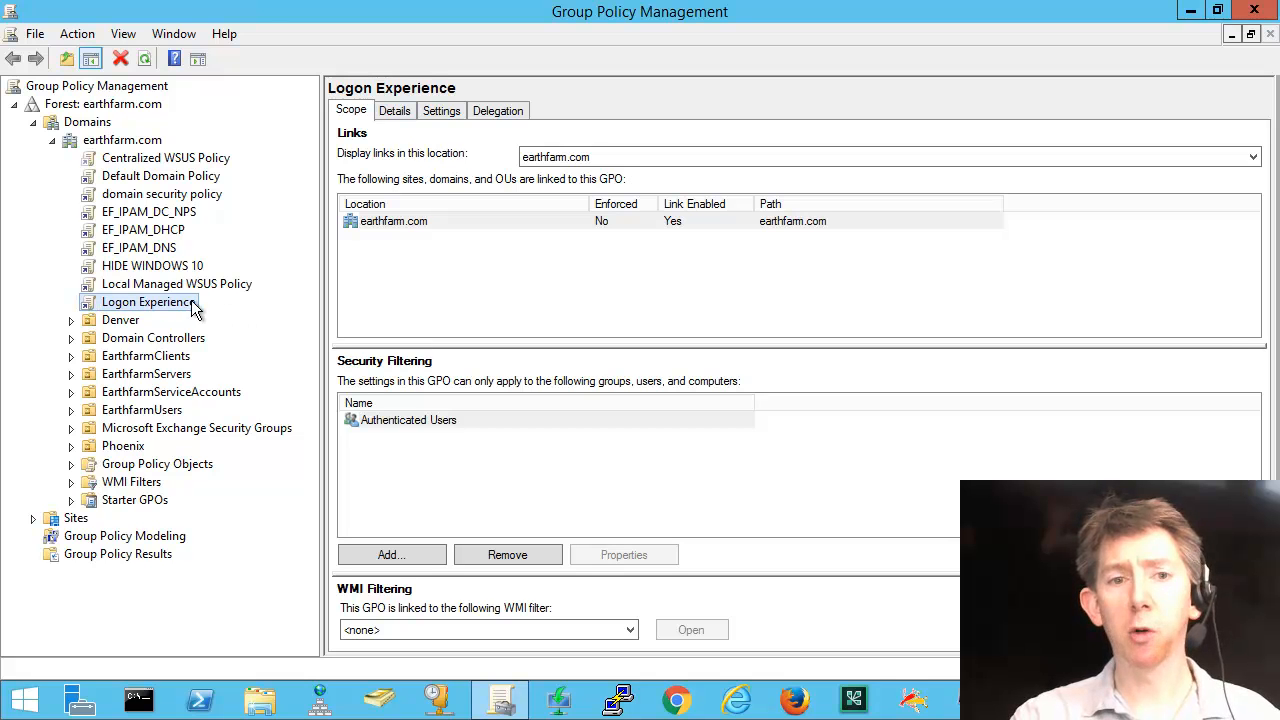
{"action": "right_click", "coordinate": [148, 302]}
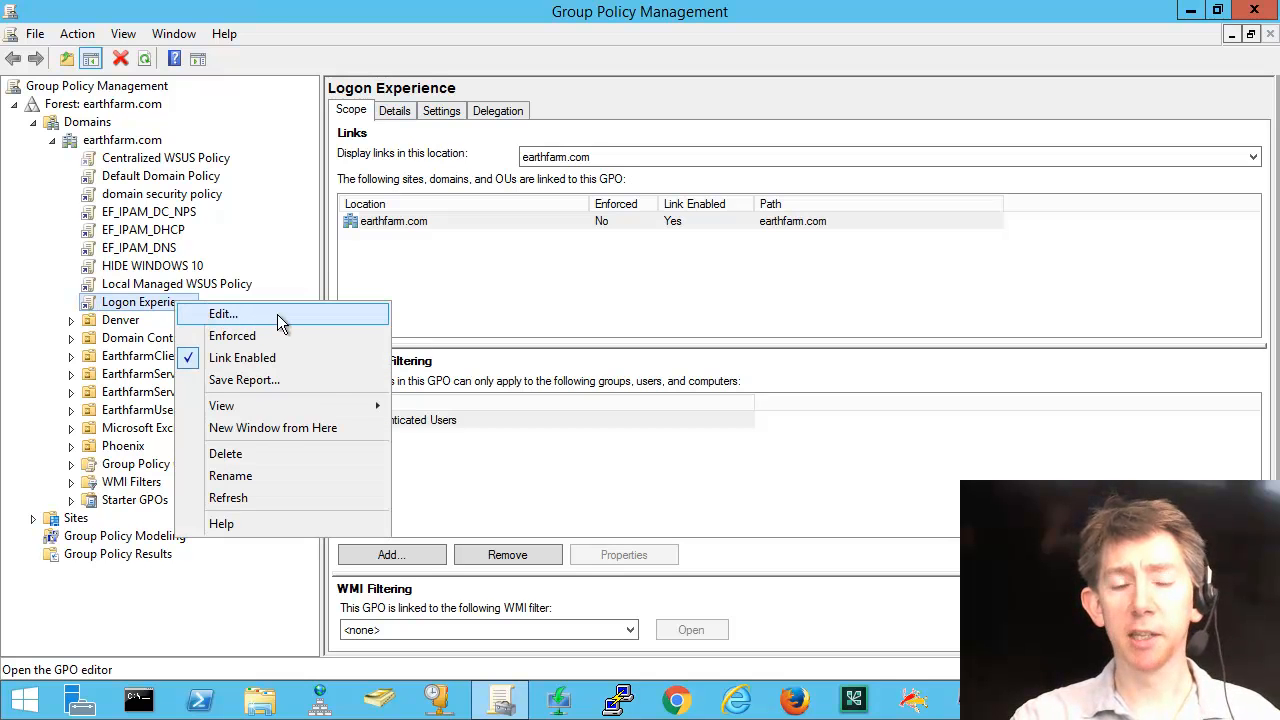
Edit Logon Experience maximized and browse User Configuration to Control Panel > Personalization.
{"action": "left_click", "coordinate": [222, 313]}
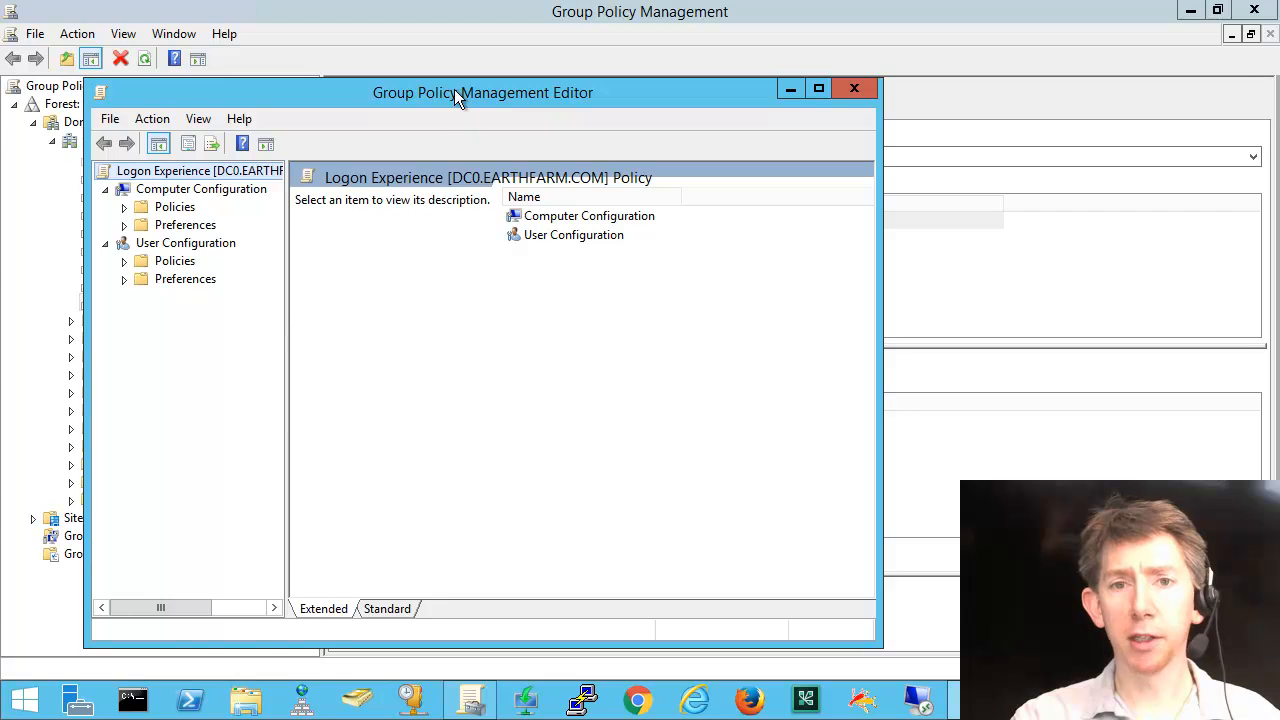
{"action": "left_click", "coordinate": [818, 88]}
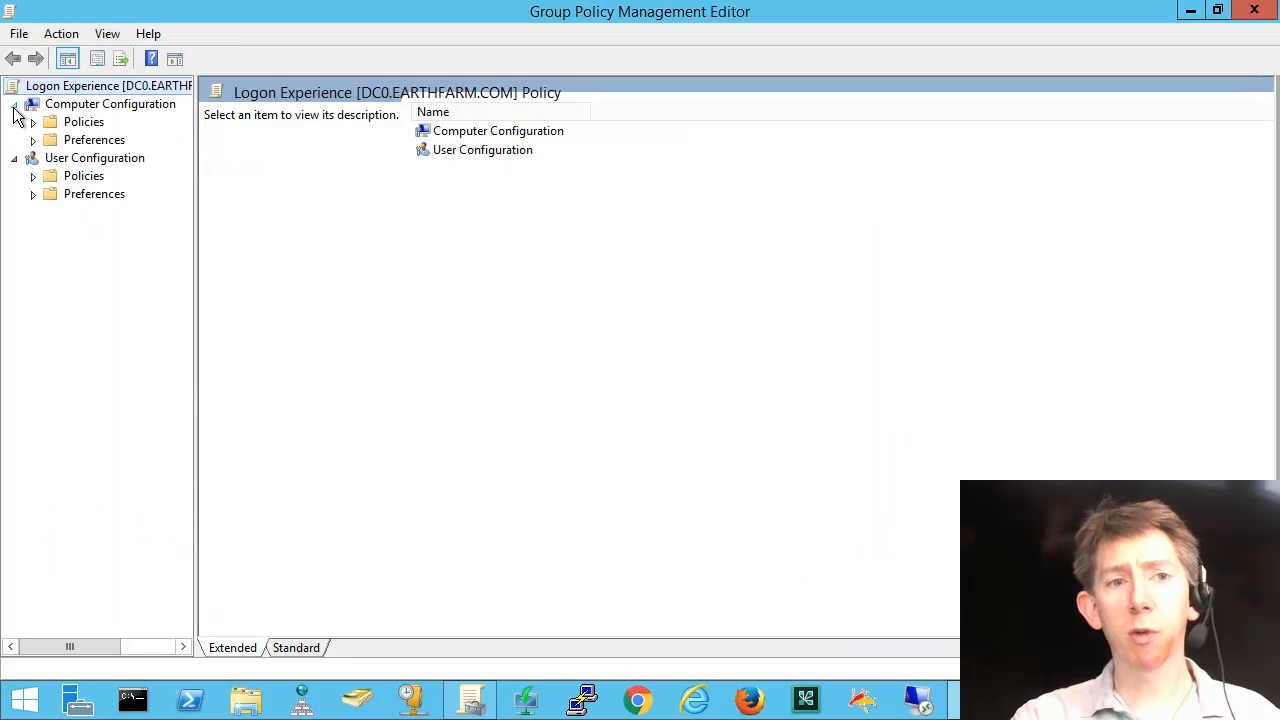
{"action": "left_click", "coordinate": [15, 104]}
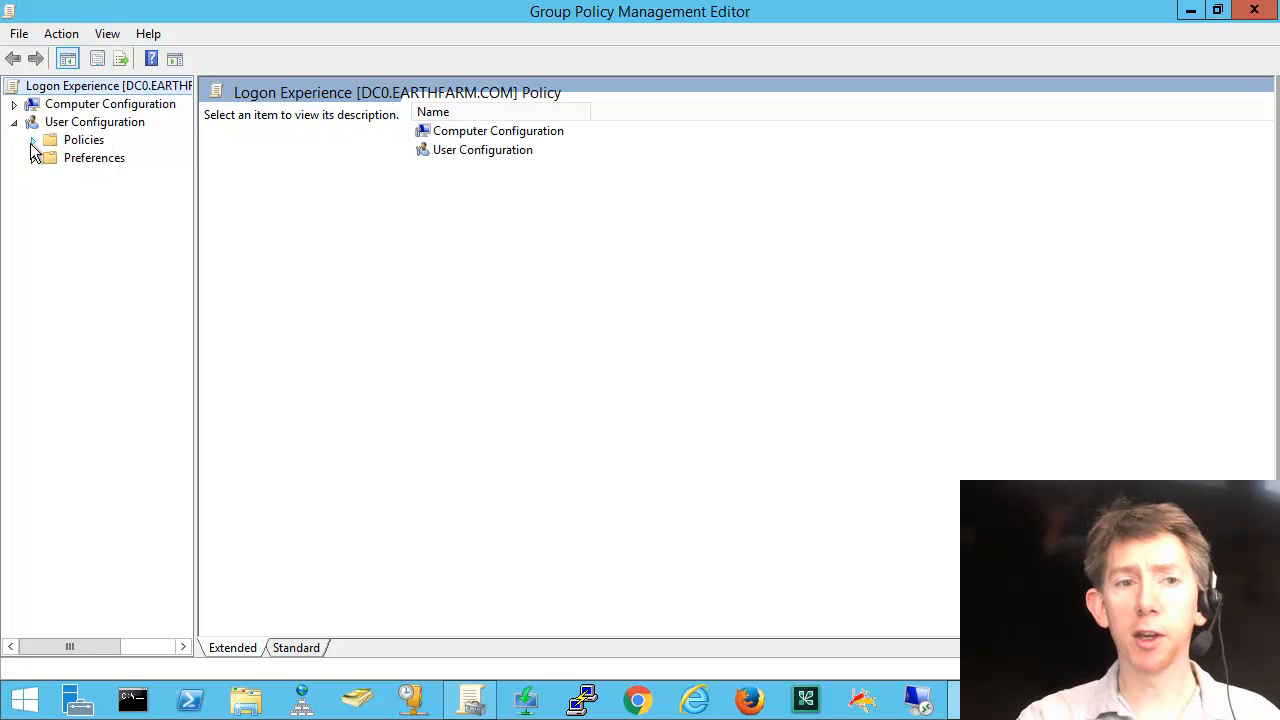
{"action": "left_click", "coordinate": [33, 139]}
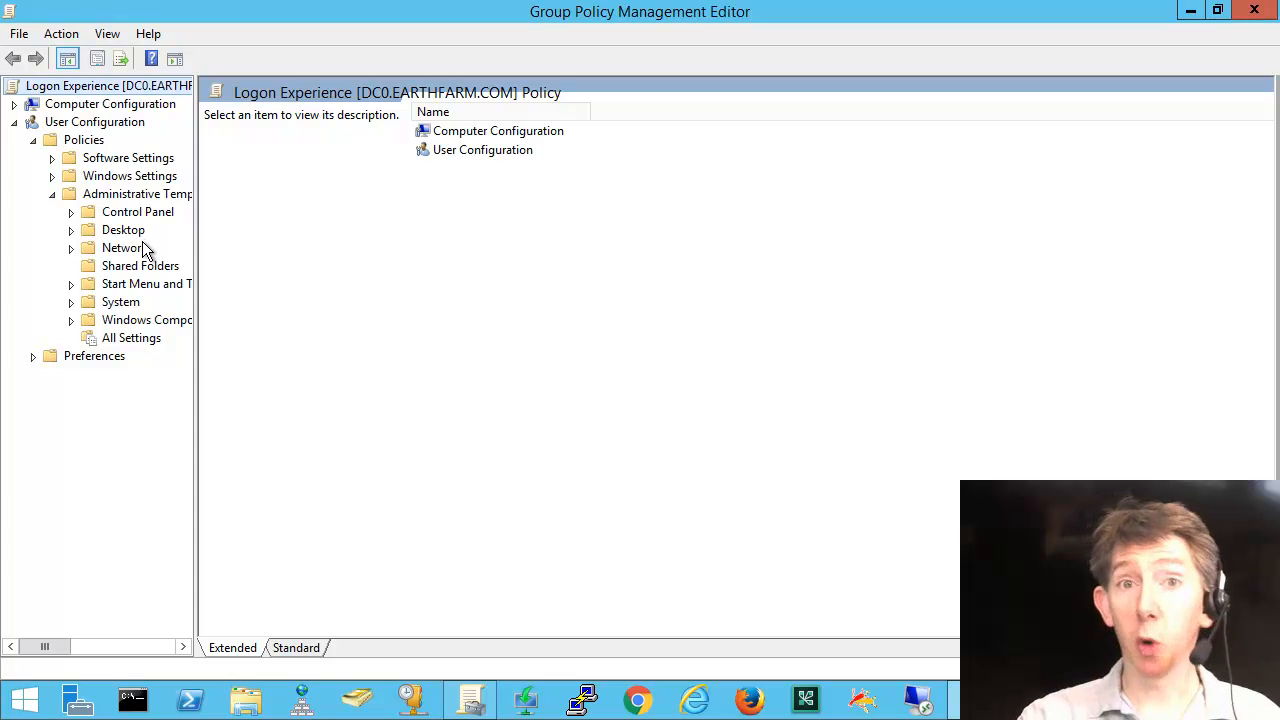
{"action": "left_click", "coordinate": [71, 211]}
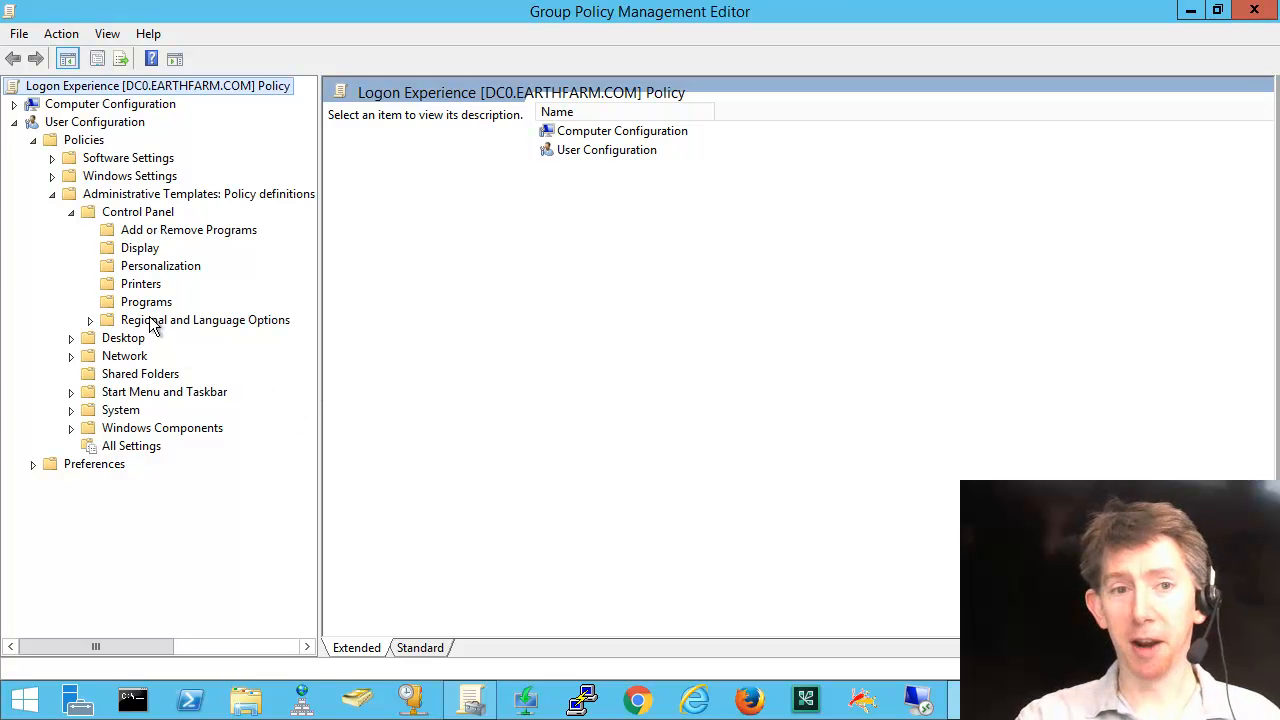
{"action": "mouse_move", "coordinate": [145, 255]}
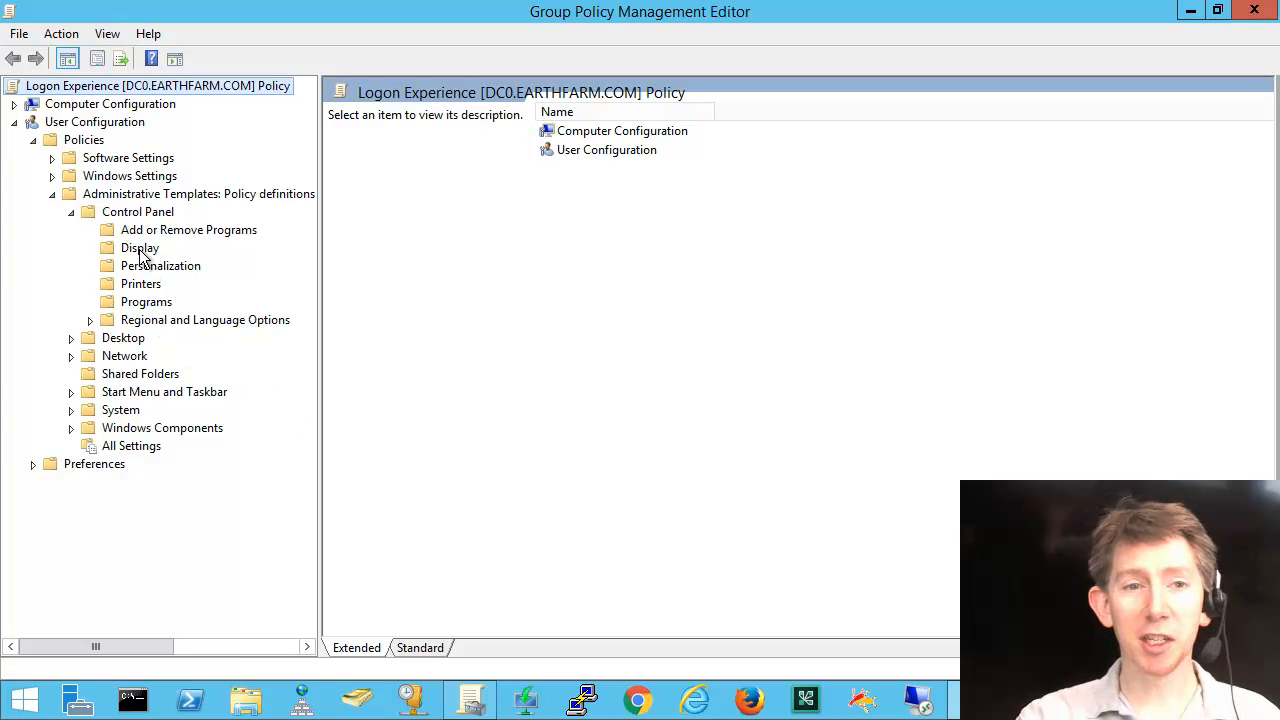
{"action": "left_click", "coordinate": [160, 265]}
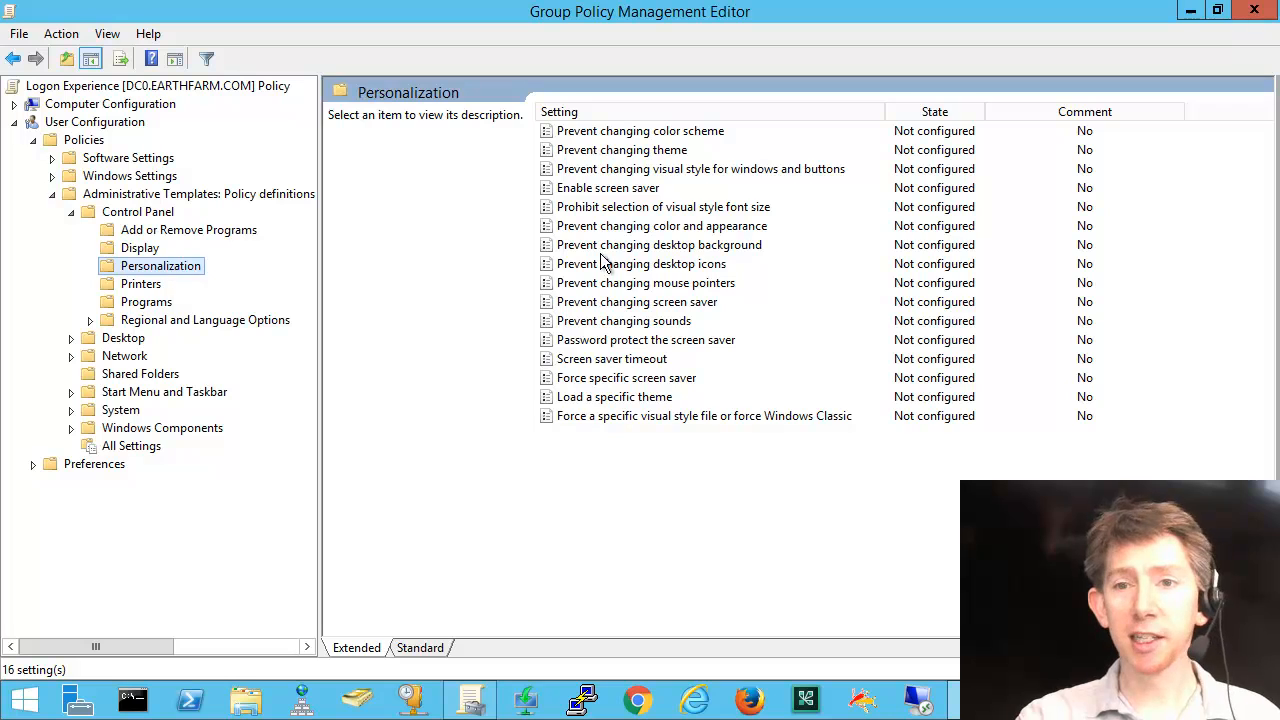
{"action": "mouse_move", "coordinate": [585, 188]}
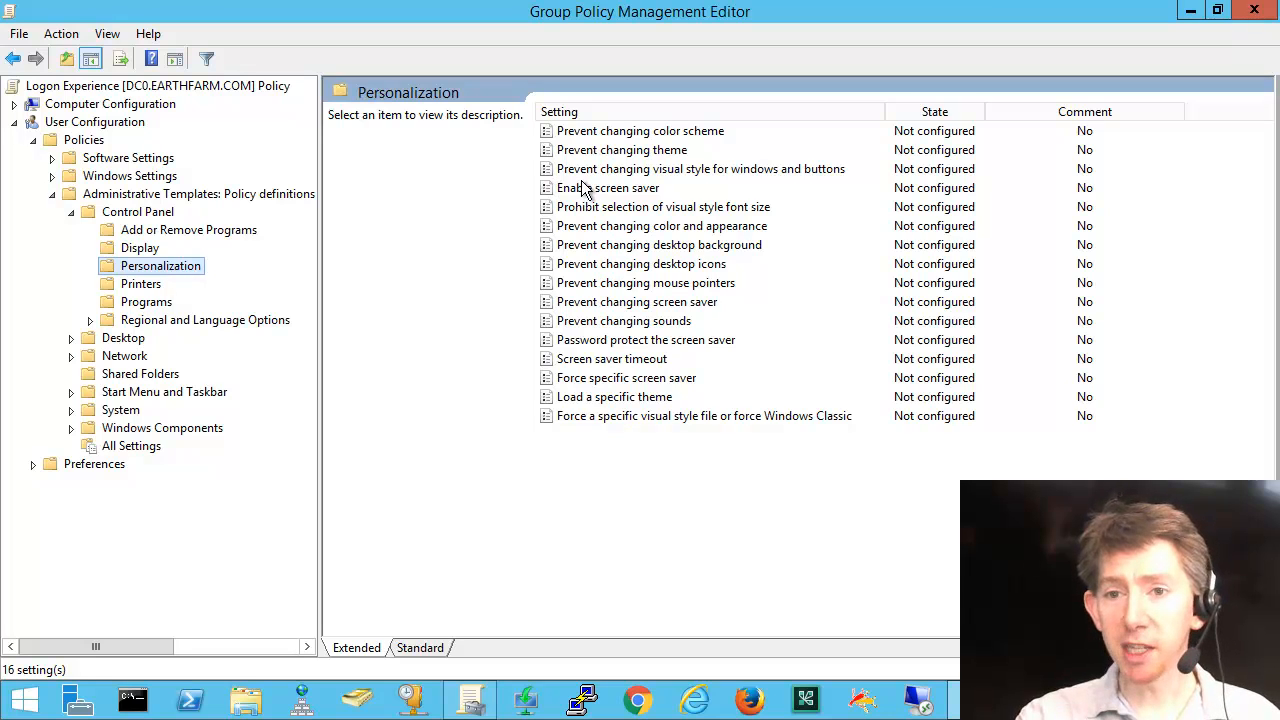
Review Personalization settings such as Prevent changing mouse pointers and desktop icons.
{"action": "left_click", "coordinate": [645, 282]}
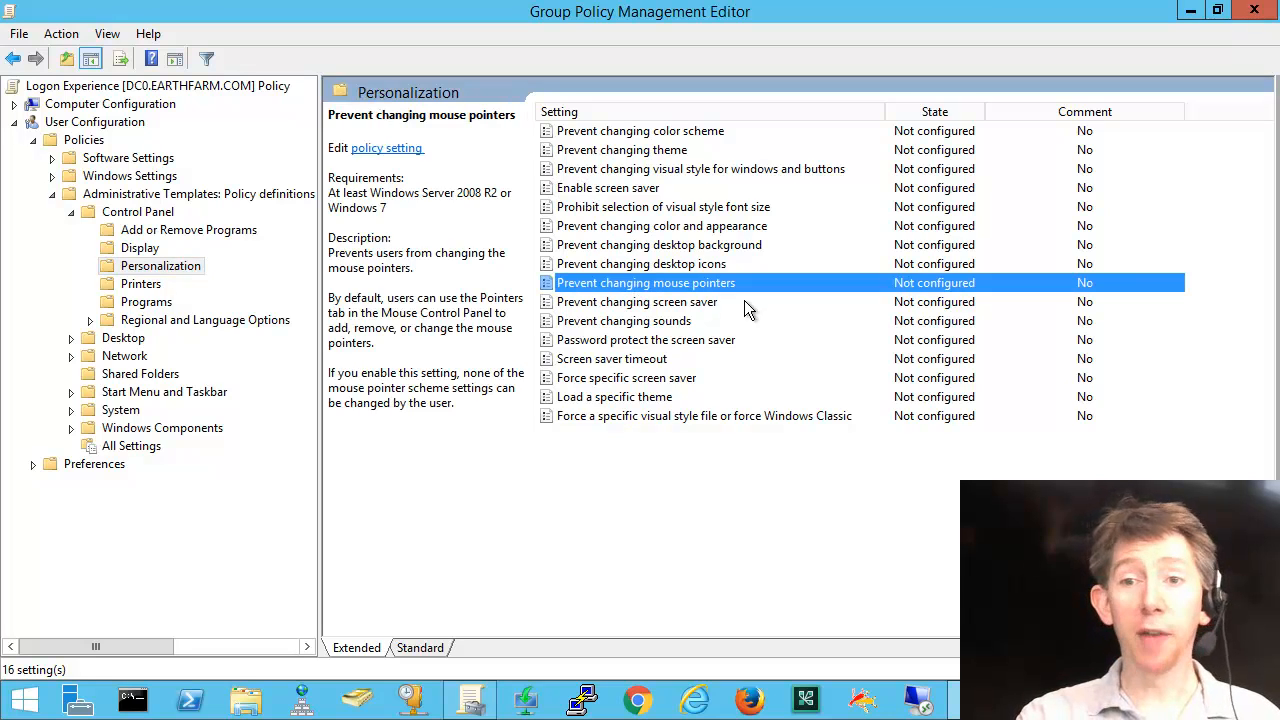
{"action": "left_click", "coordinate": [641, 263]}
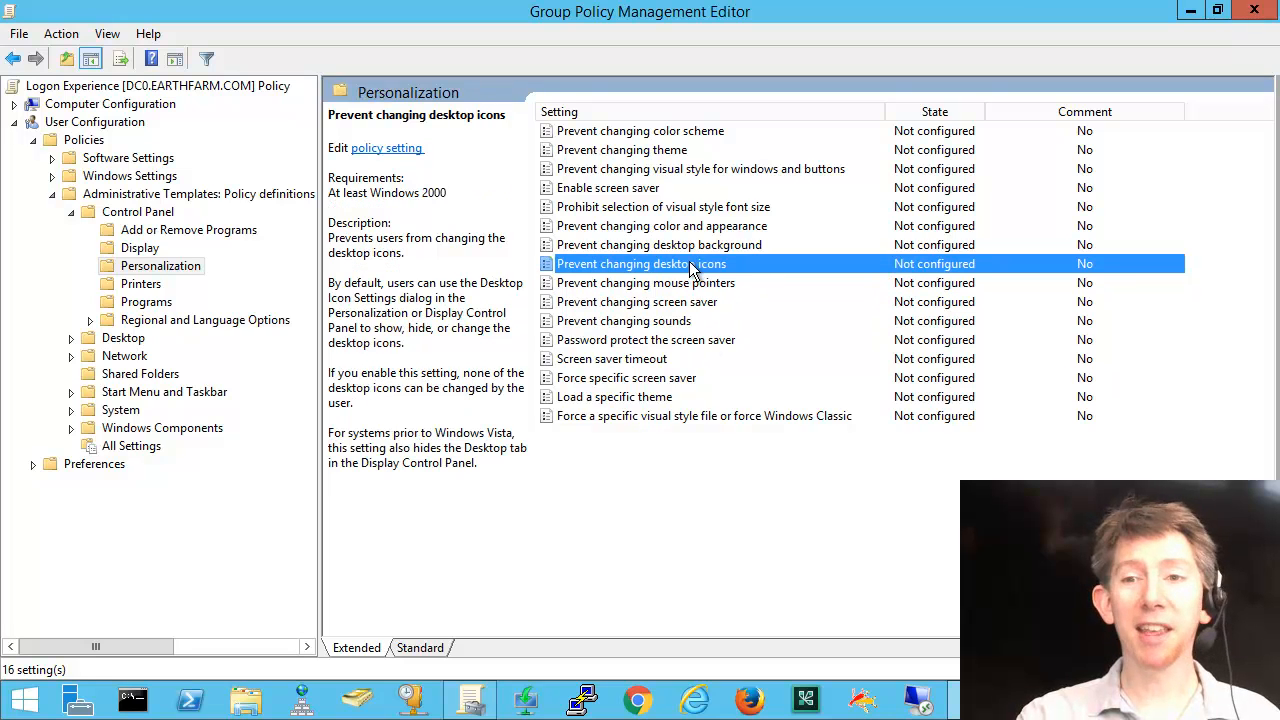
{"action": "left_click", "coordinate": [661, 225]}
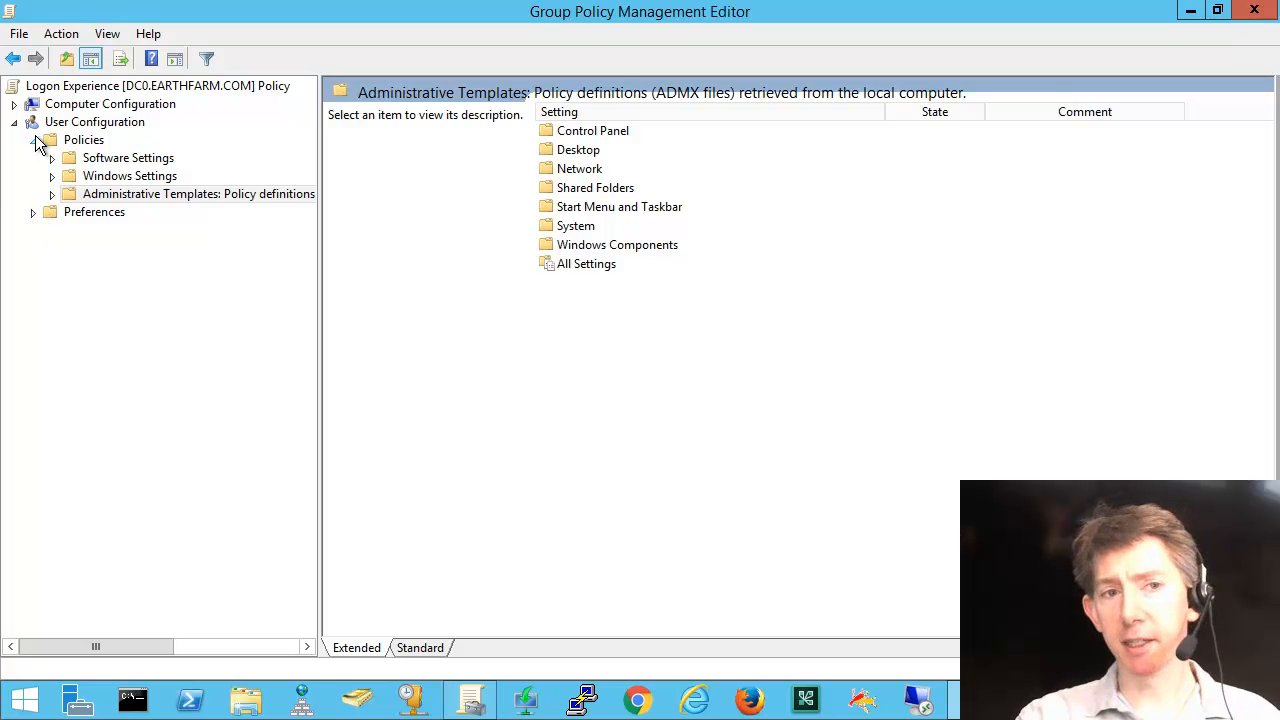
Collapse user Policies and expand Preferences' Control Panel Settings and Windows Settings.
{"action": "left_click", "coordinate": [84, 139]}
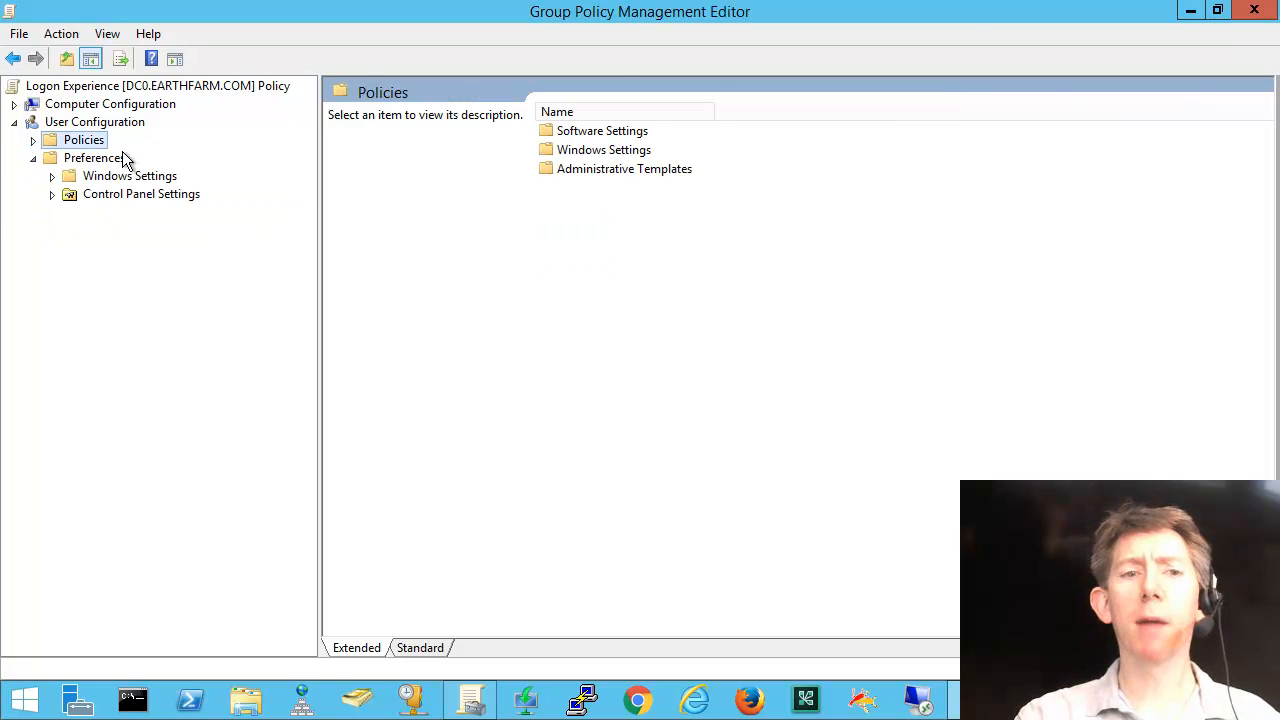
{"action": "left_click", "coordinate": [52, 193]}
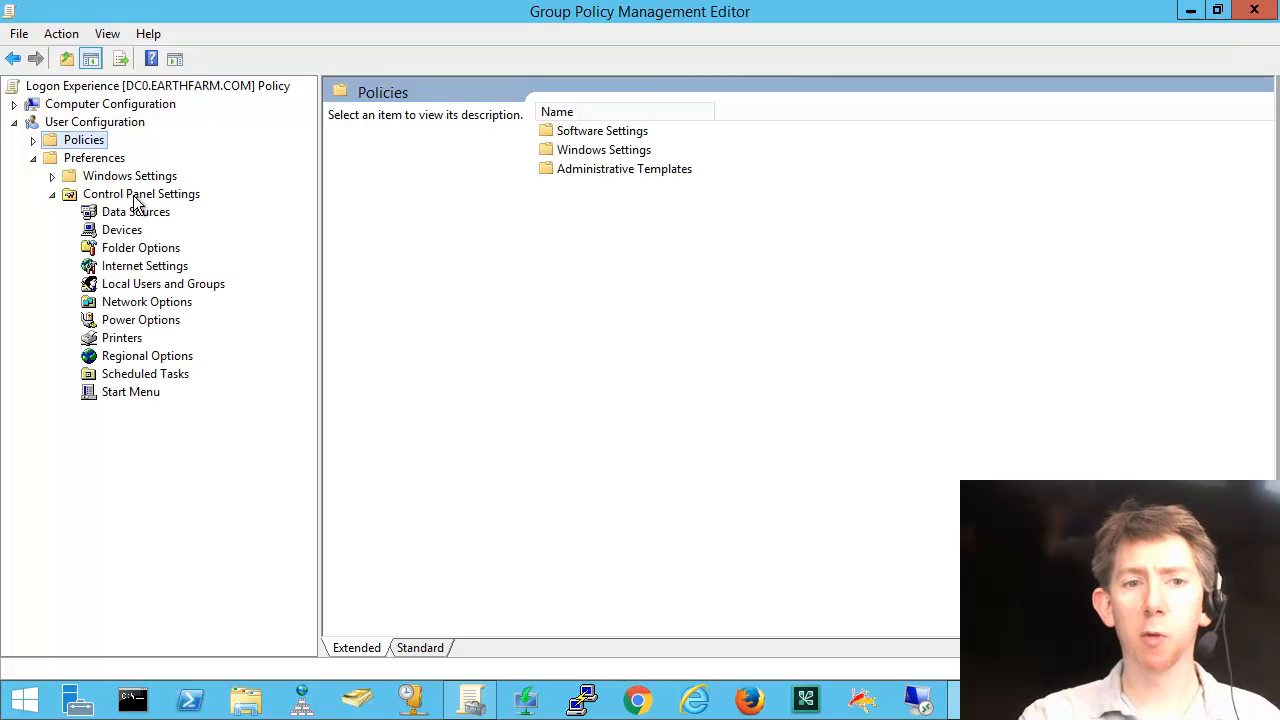
{"action": "mouse_move", "coordinate": [219, 480]}
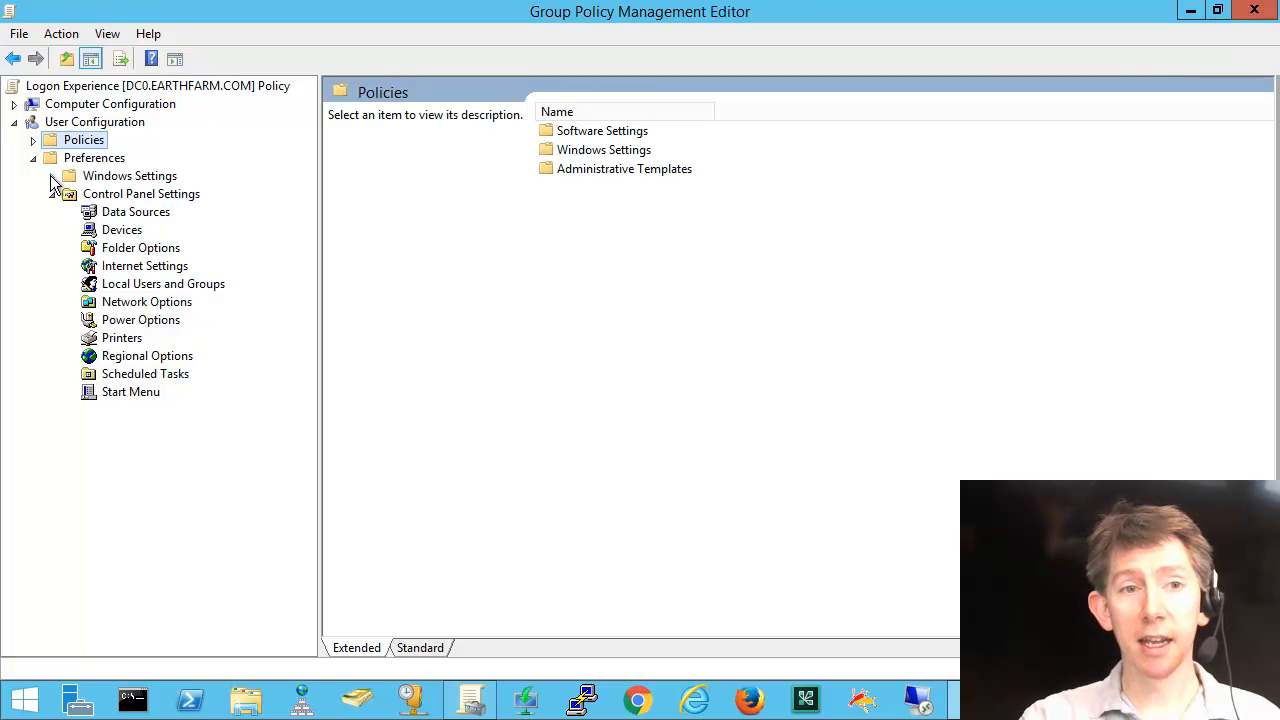
{"action": "left_click", "coordinate": [52, 176]}
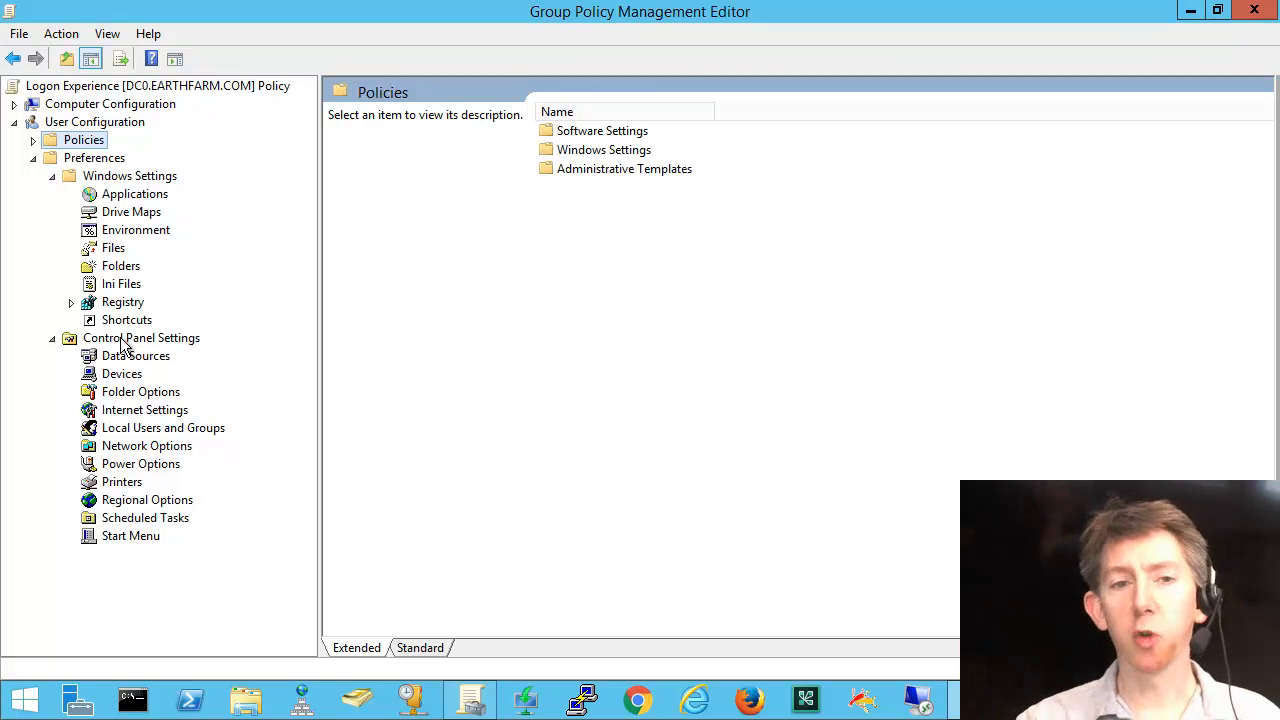
{"action": "mouse_move", "coordinate": [53, 675]}
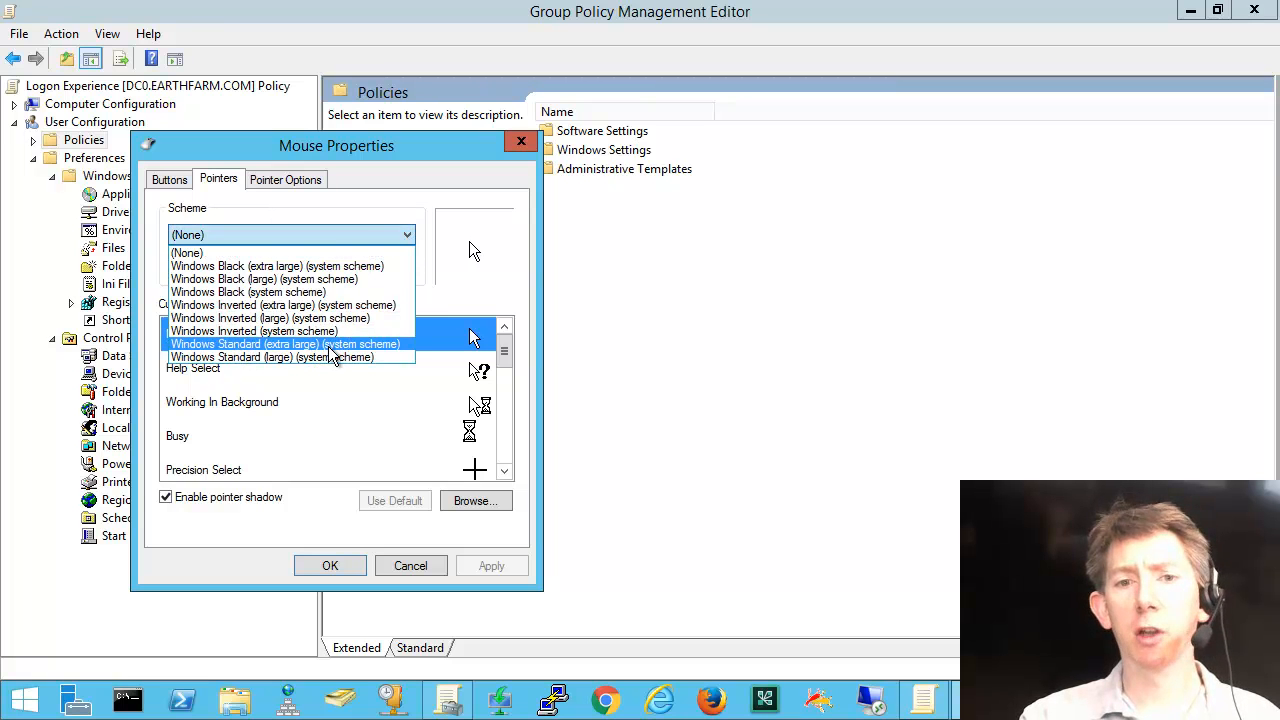
Apply the Windows Standard (extra large) pointer scheme and close the cursor file browser.
{"action": "left_click", "coordinate": [286, 343]}
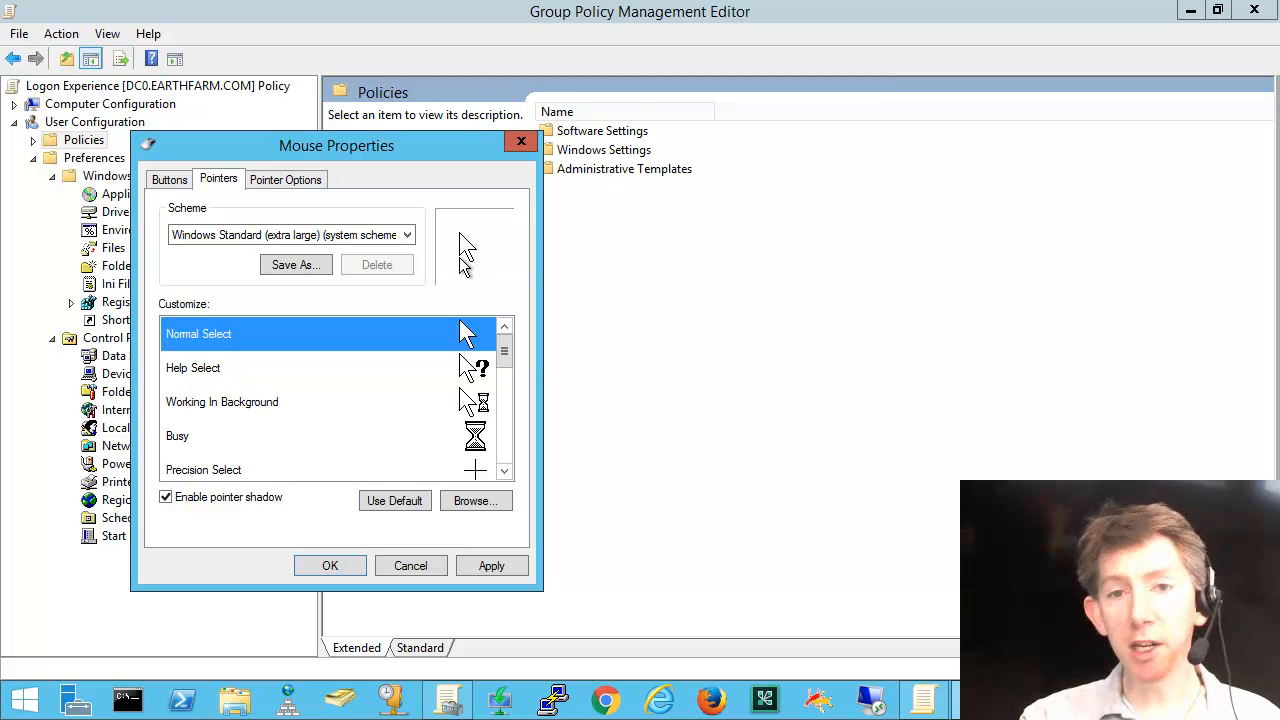
{"action": "left_click", "coordinate": [475, 501]}
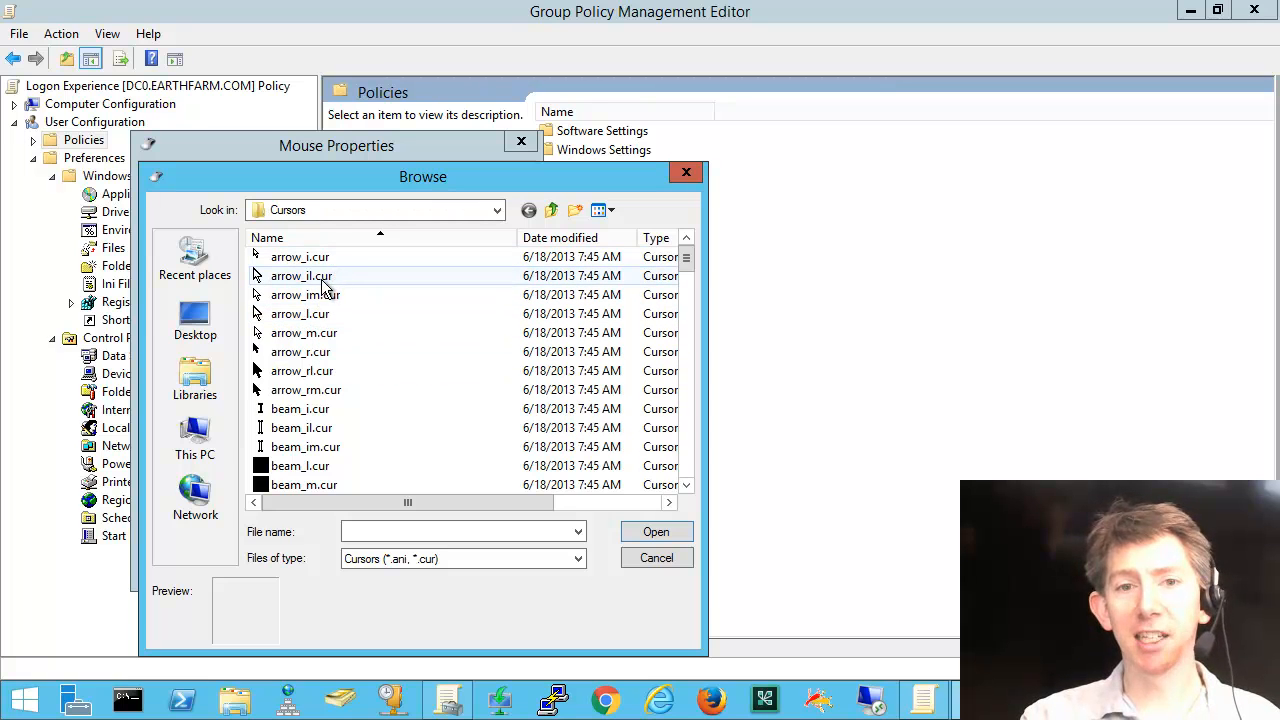
{"action": "mouse_move", "coordinate": [330, 313]}
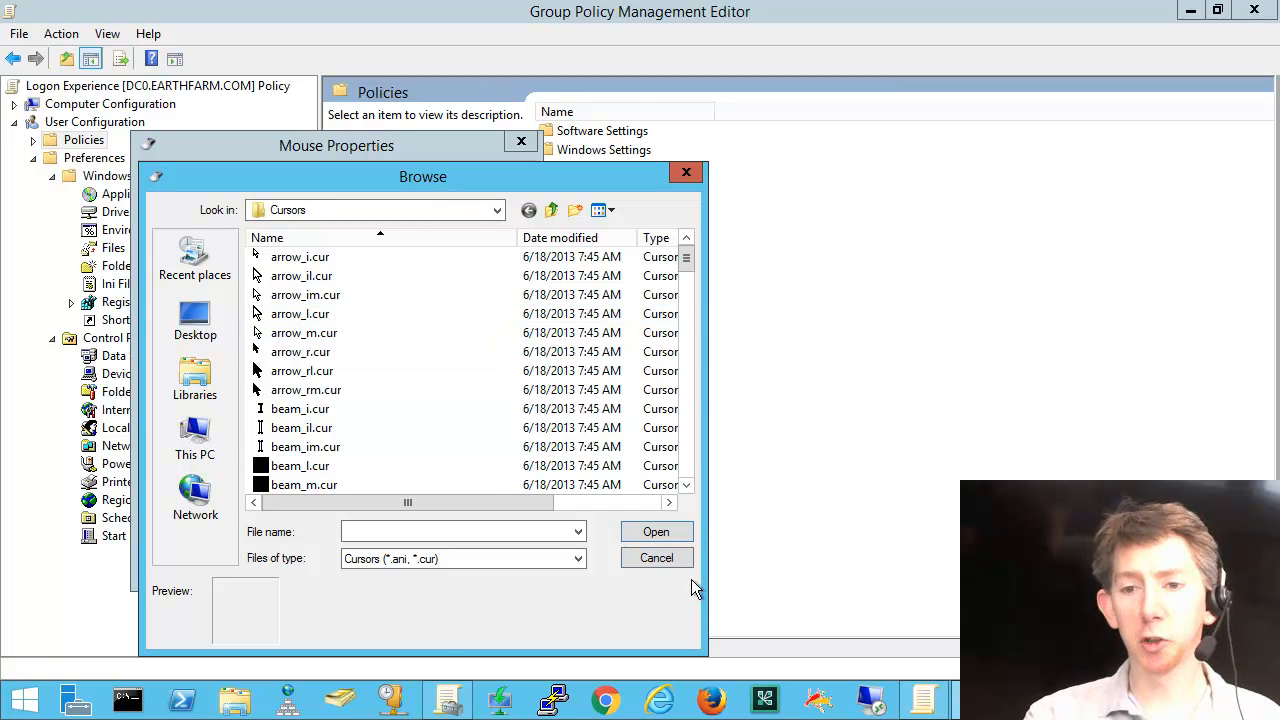
{"action": "left_click", "coordinate": [656, 558]}
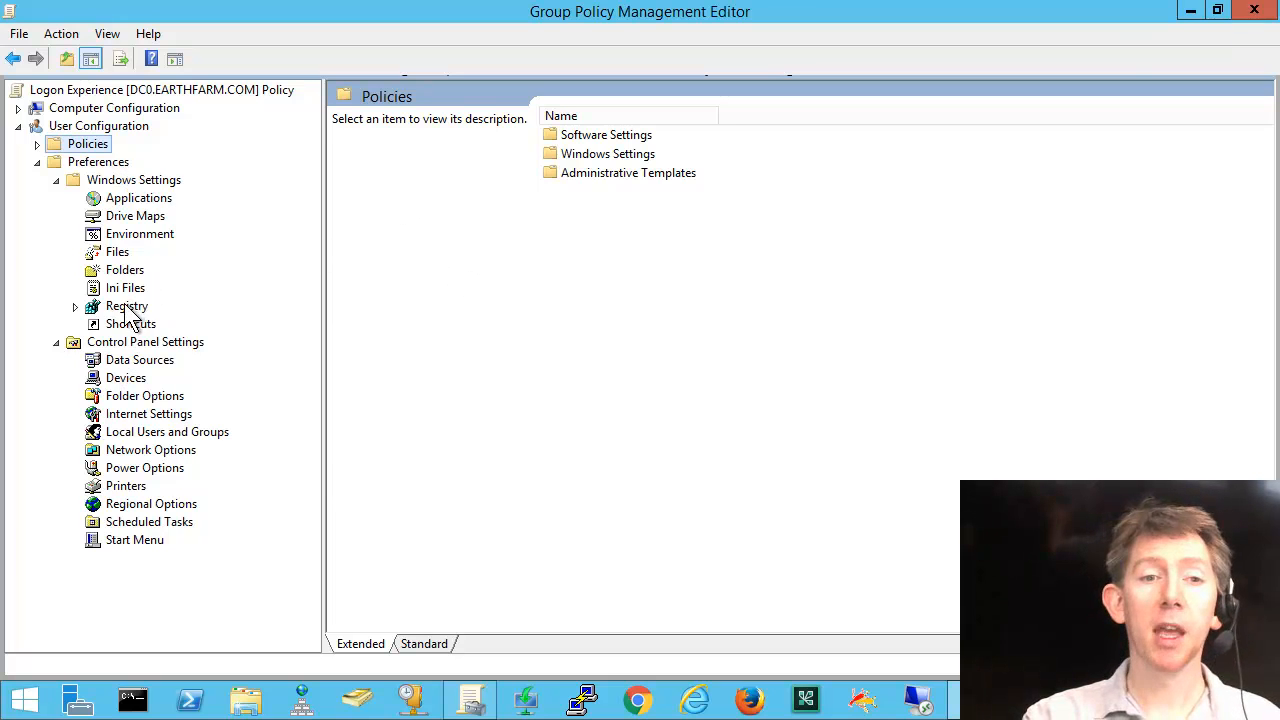
Run the Registry Wizard on the local computer, importing HKCU Control Panel\Cursors and its values.
{"action": "right_click", "coordinate": [126, 306]}
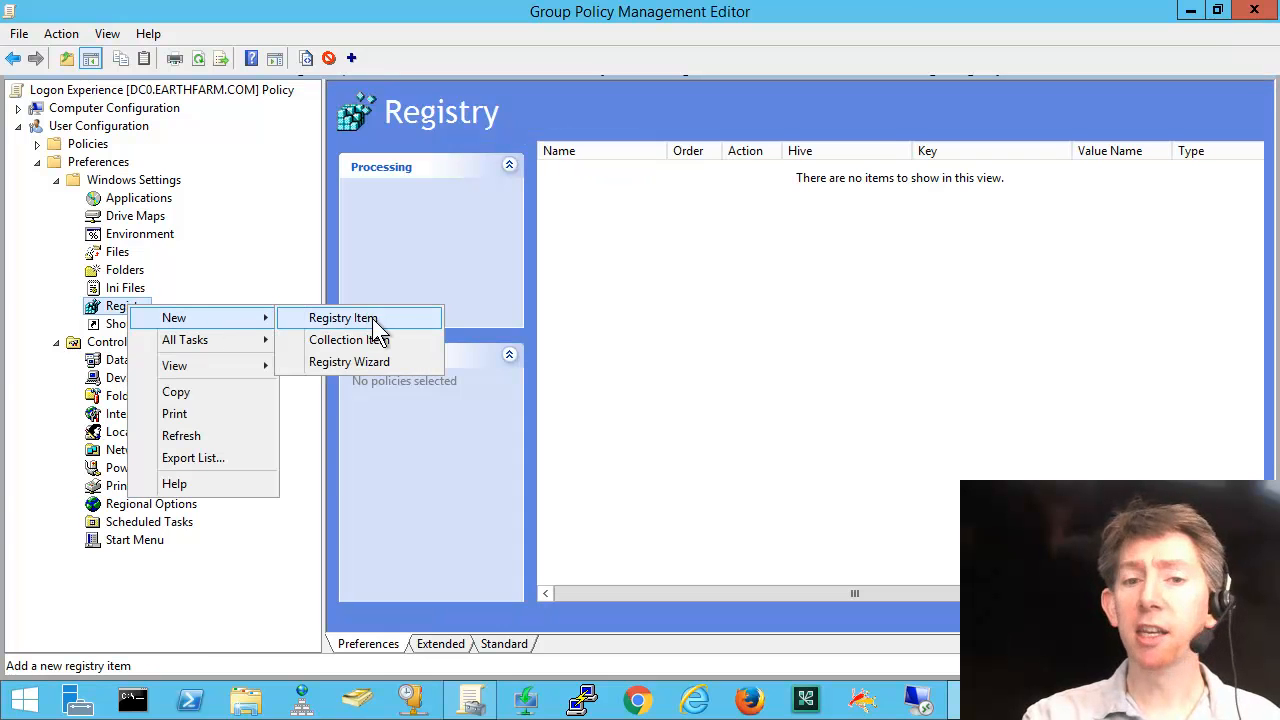
{"action": "mouse_move", "coordinate": [395, 325]}
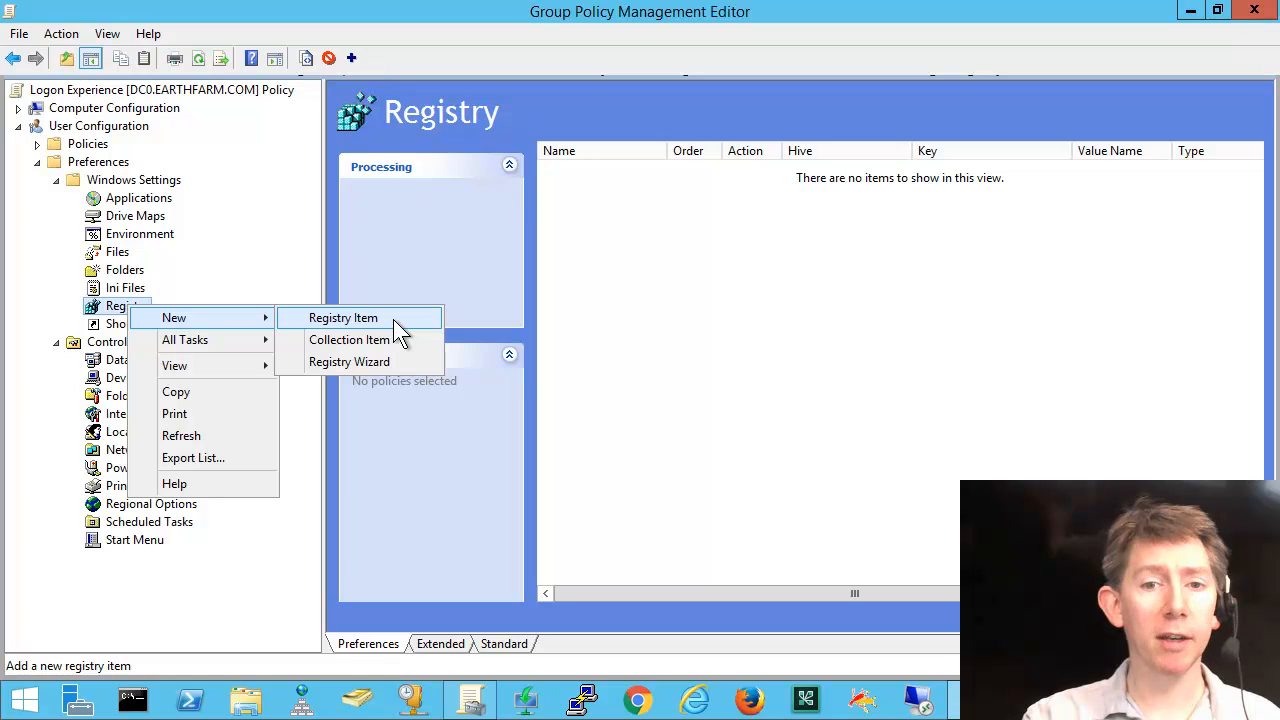
{"action": "mouse_move", "coordinate": [349, 361]}
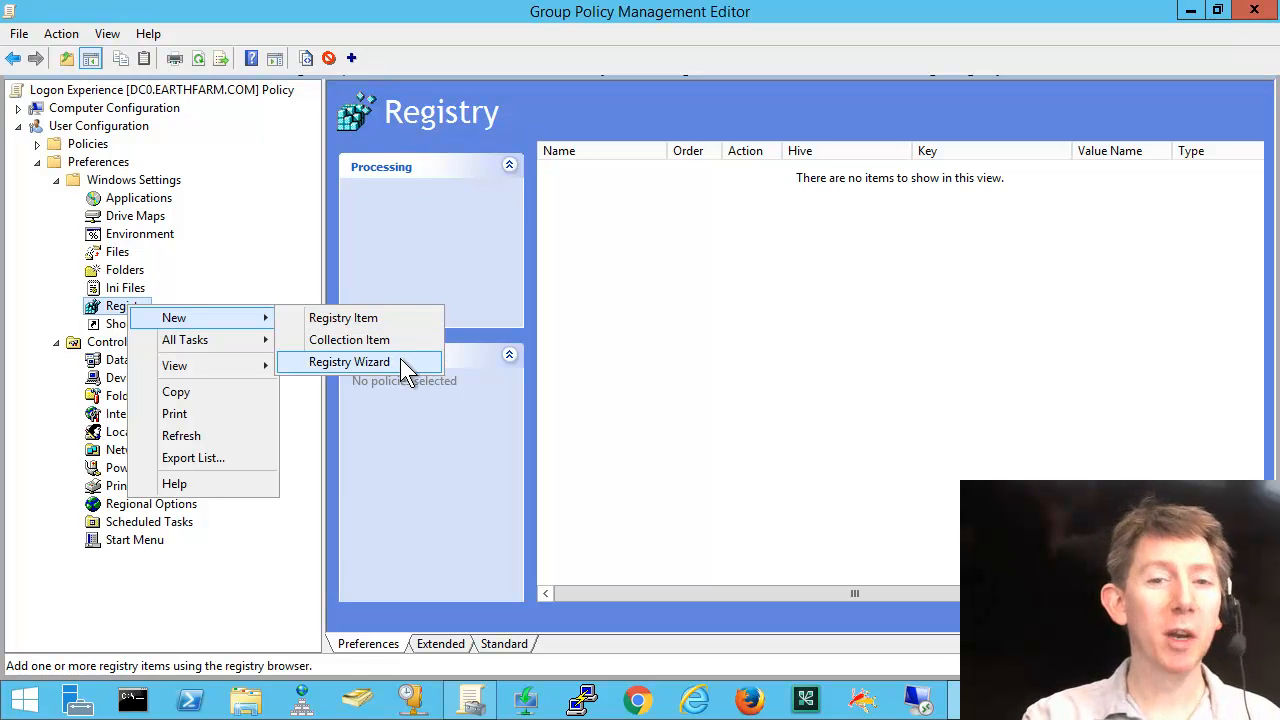
{"action": "left_click", "coordinate": [349, 361]}
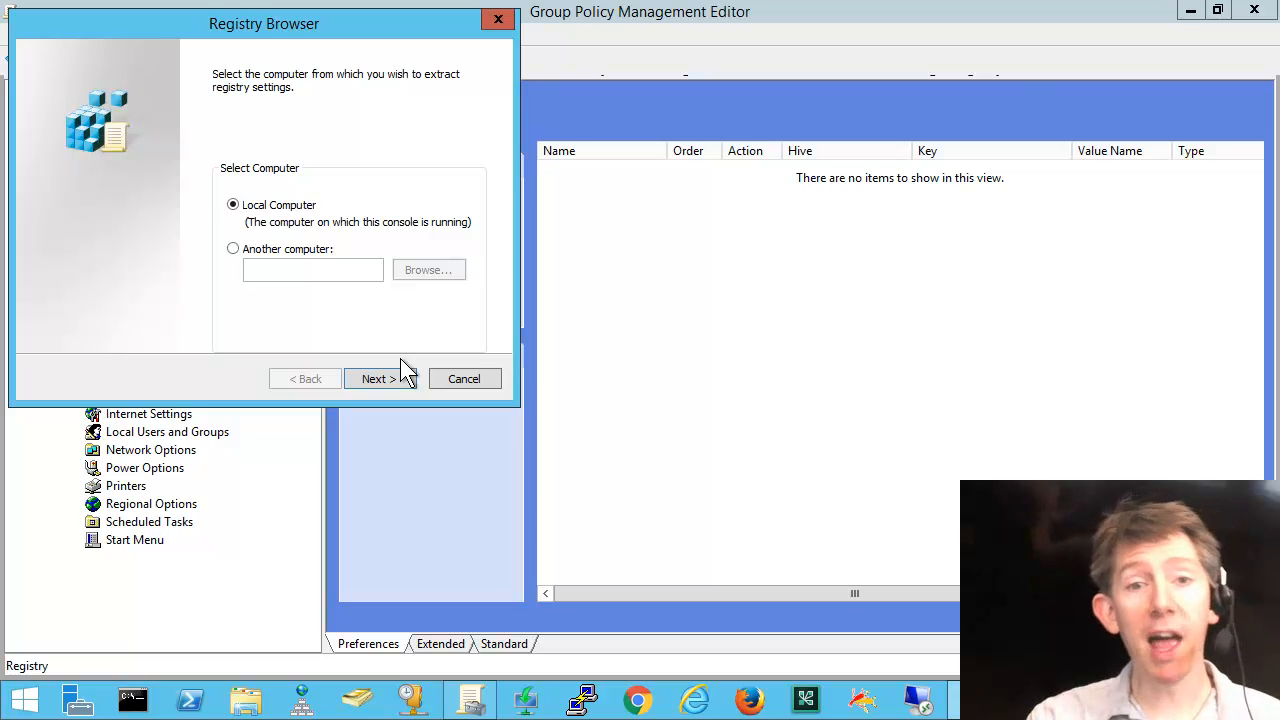
{"action": "mouse_move", "coordinate": [305, 235]}
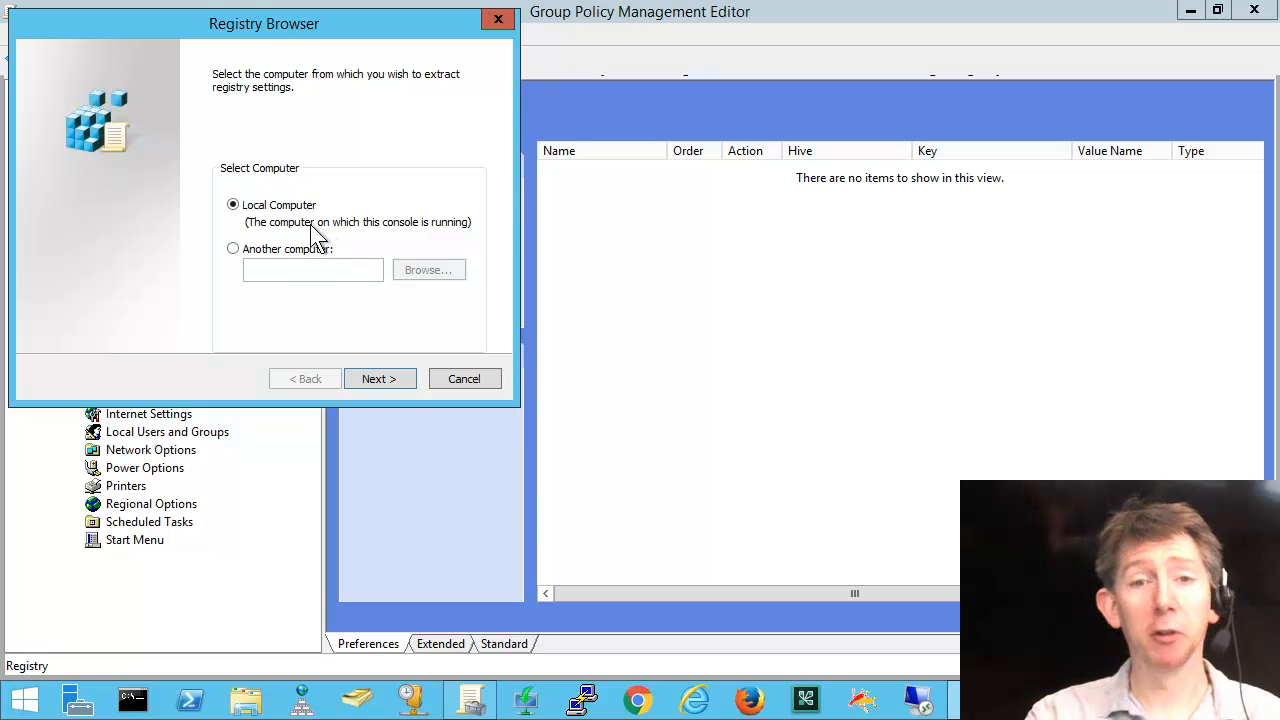
{"action": "left_click", "coordinate": [379, 378]}
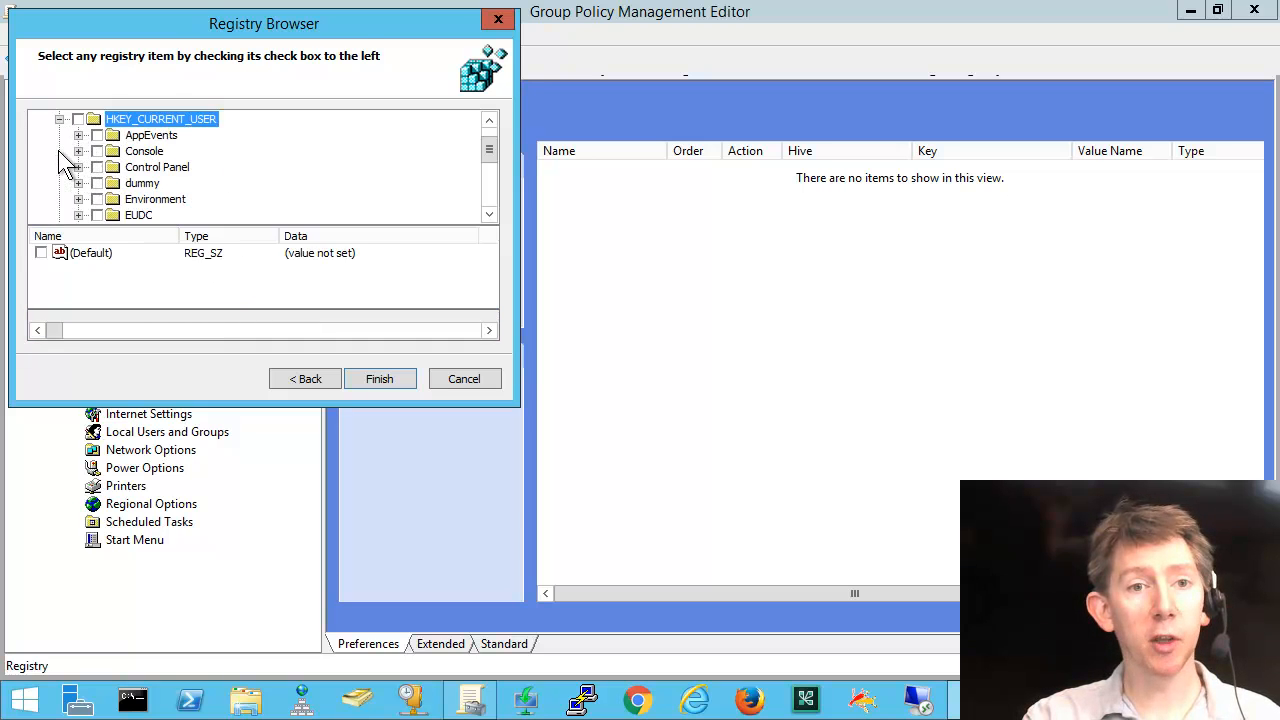
{"action": "left_click", "coordinate": [78, 167]}
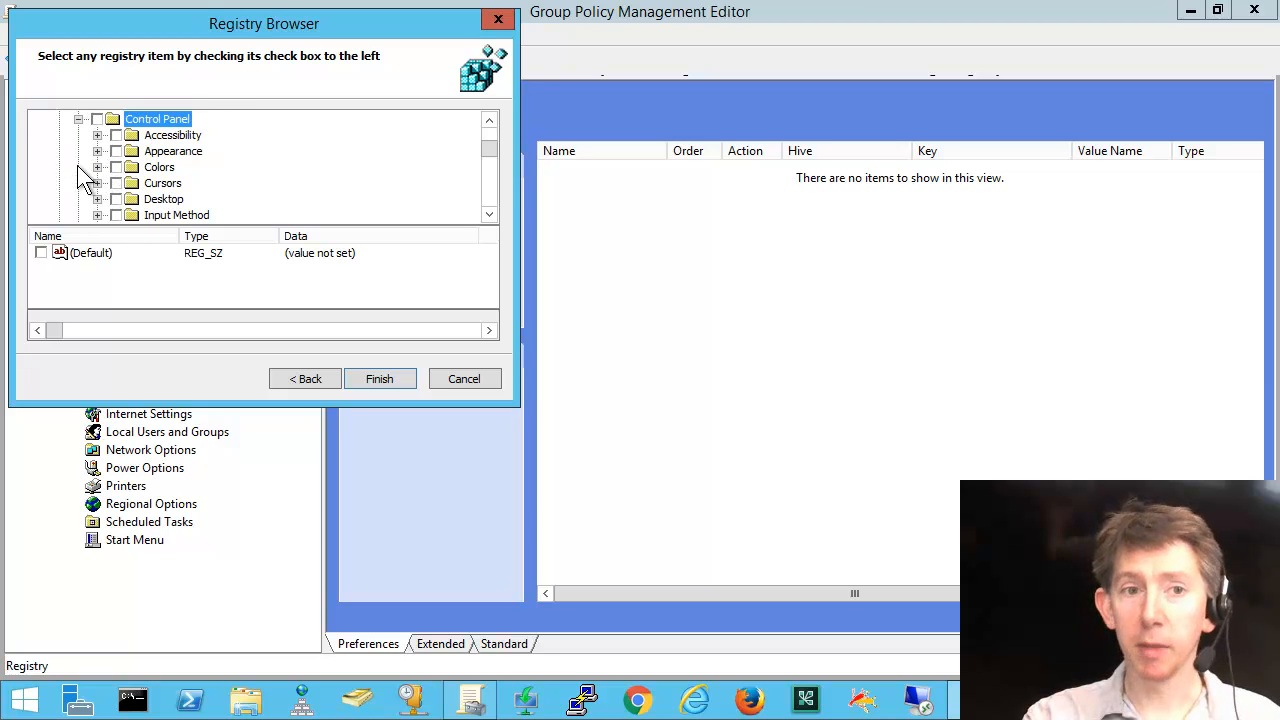
{"action": "left_click", "coordinate": [163, 183]}
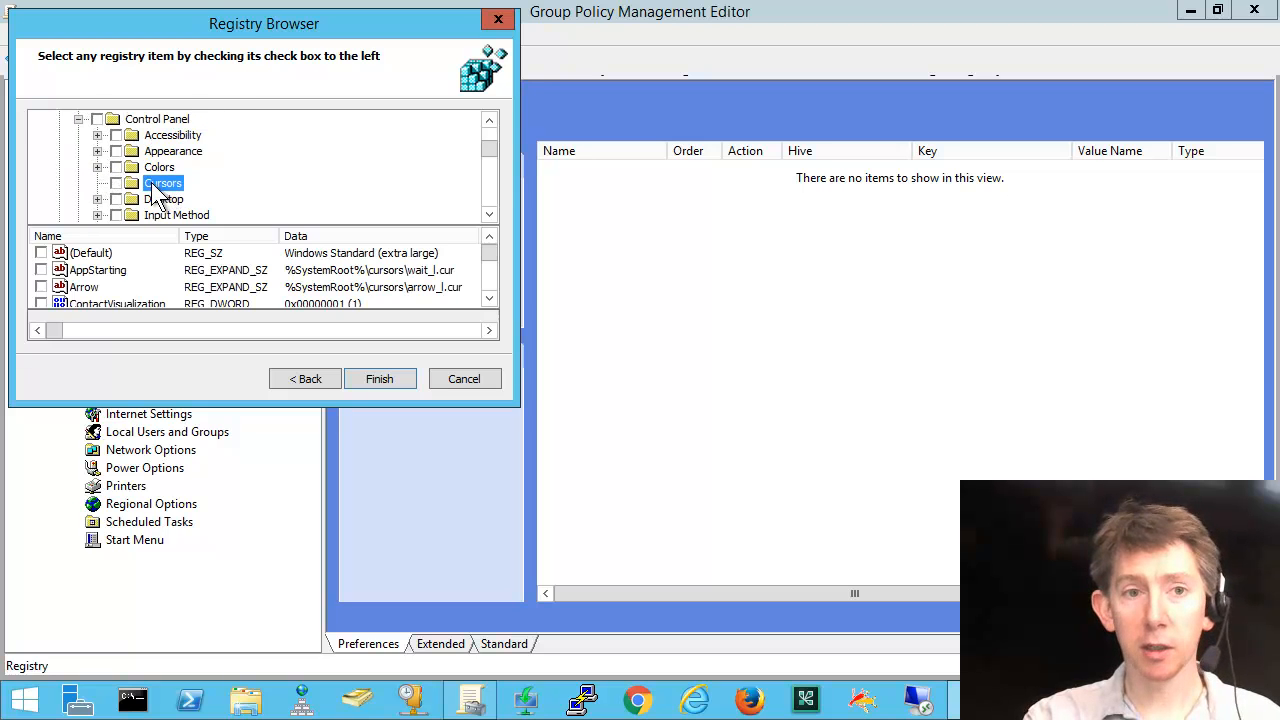
{"action": "mouse_move", "coordinate": [120, 200]}
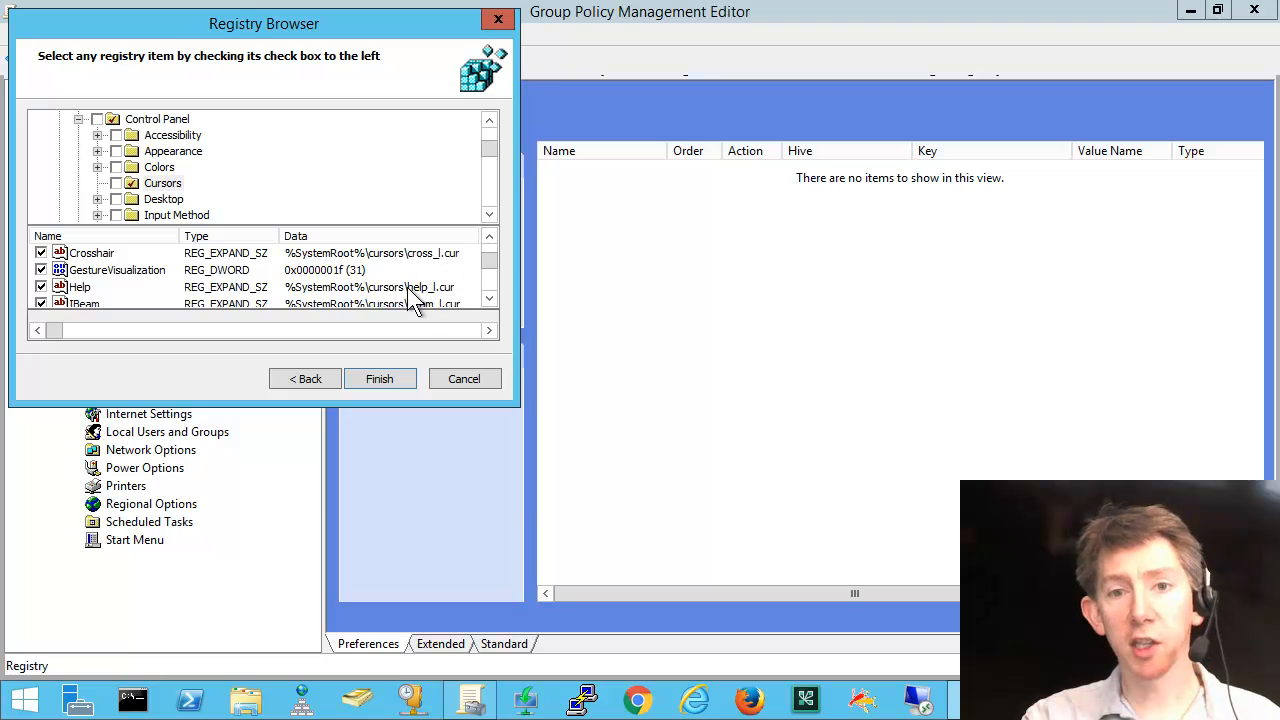
{"action": "left_click", "coordinate": [489, 271]}
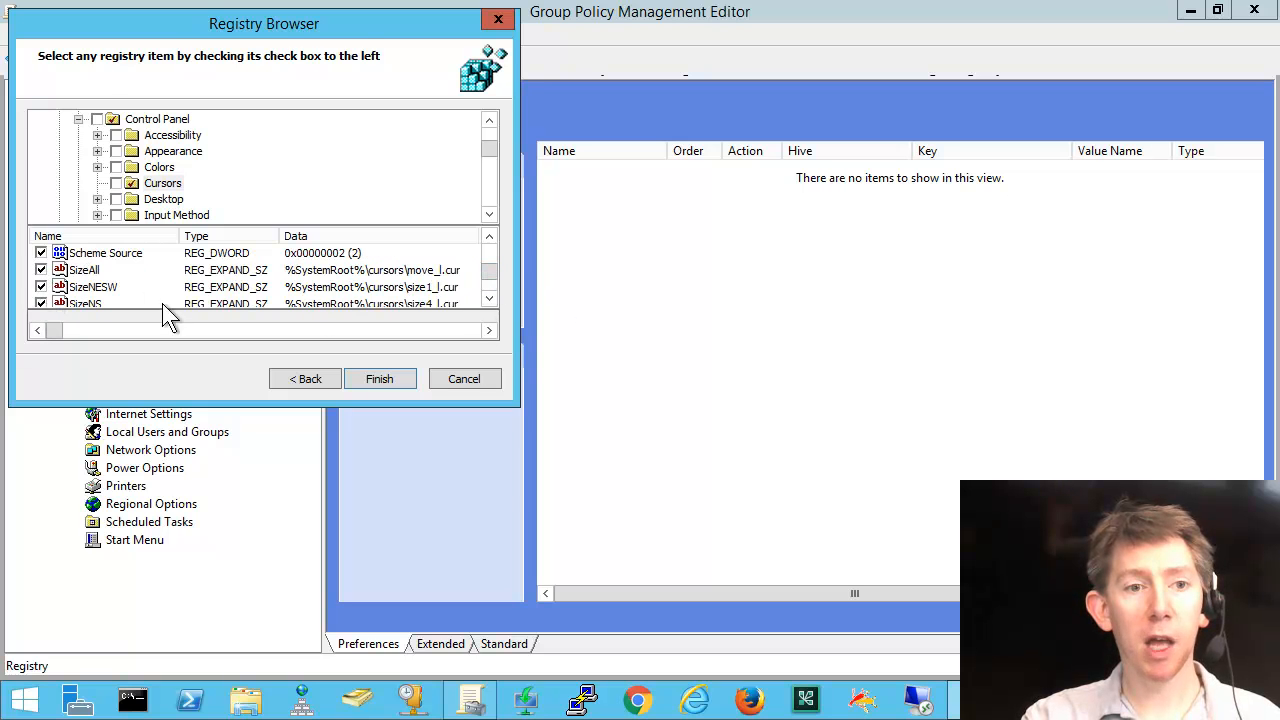
{"action": "scroll", "scroll_direction": "down", "scroll_amount": 3}
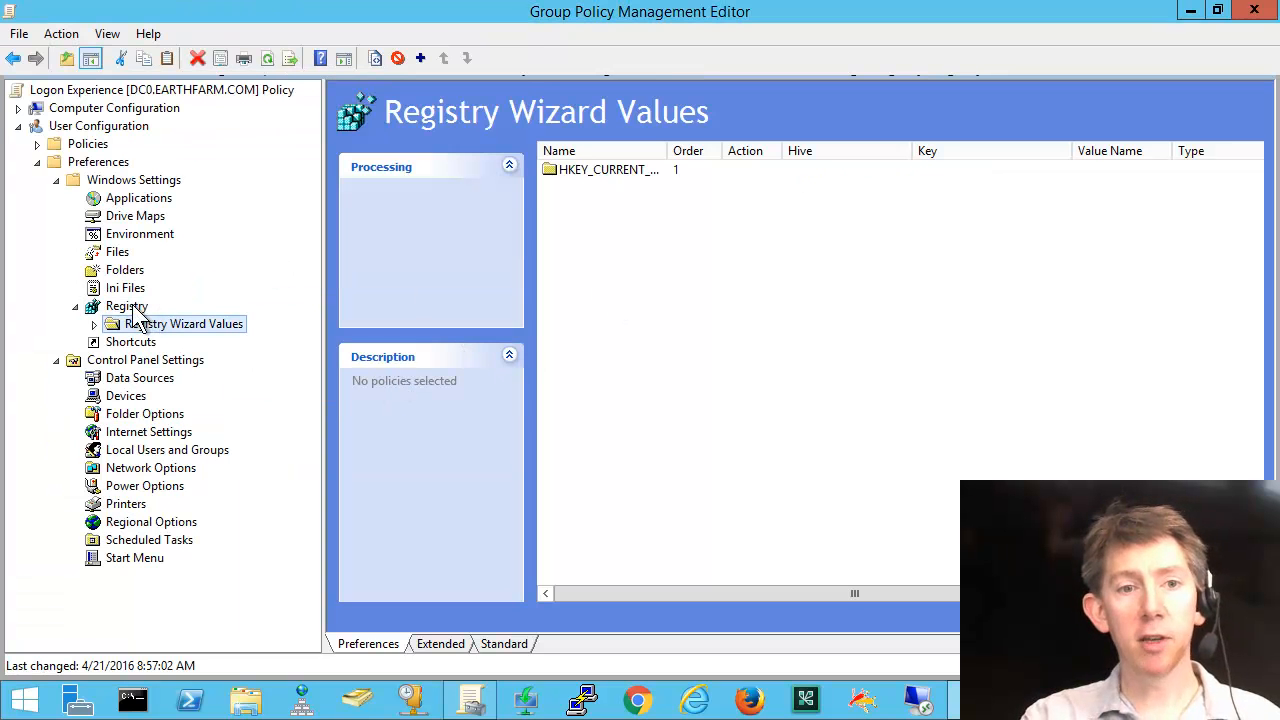
Expand Registry Wizard Values and select the imported Cursors folder.
{"action": "left_click", "coordinate": [93, 323]}
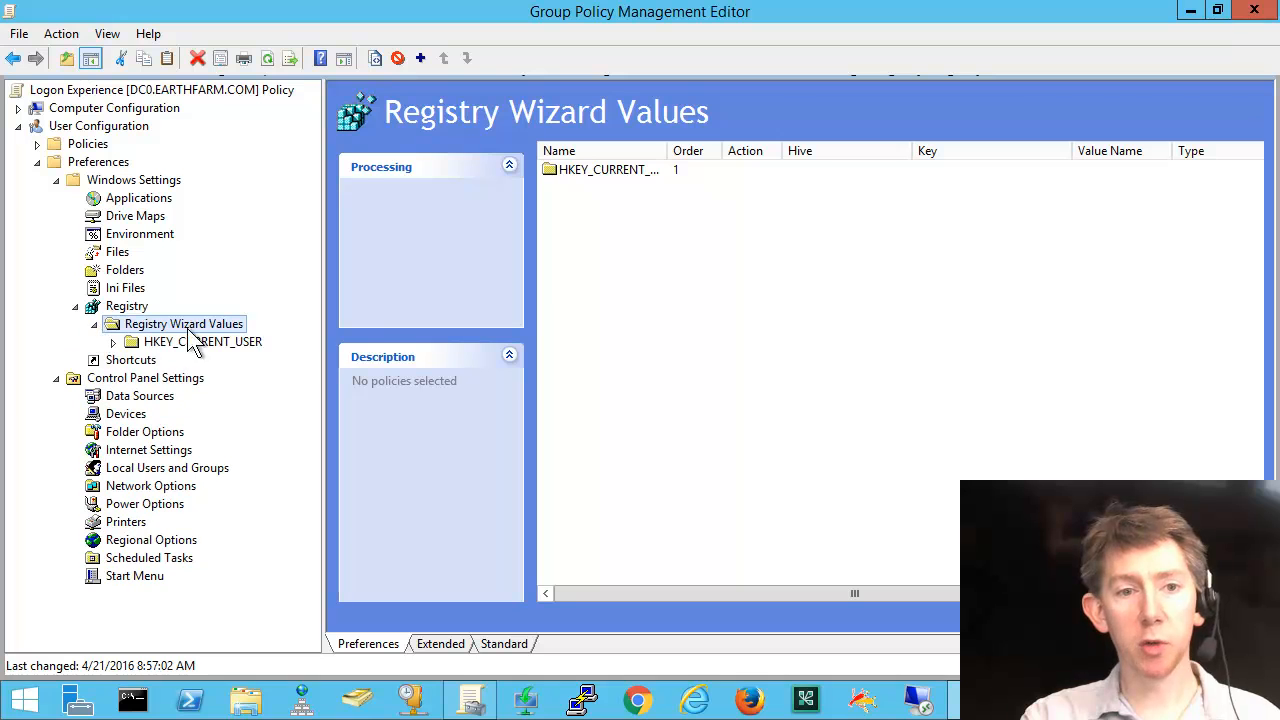
{"action": "left_click", "coordinate": [113, 341]}
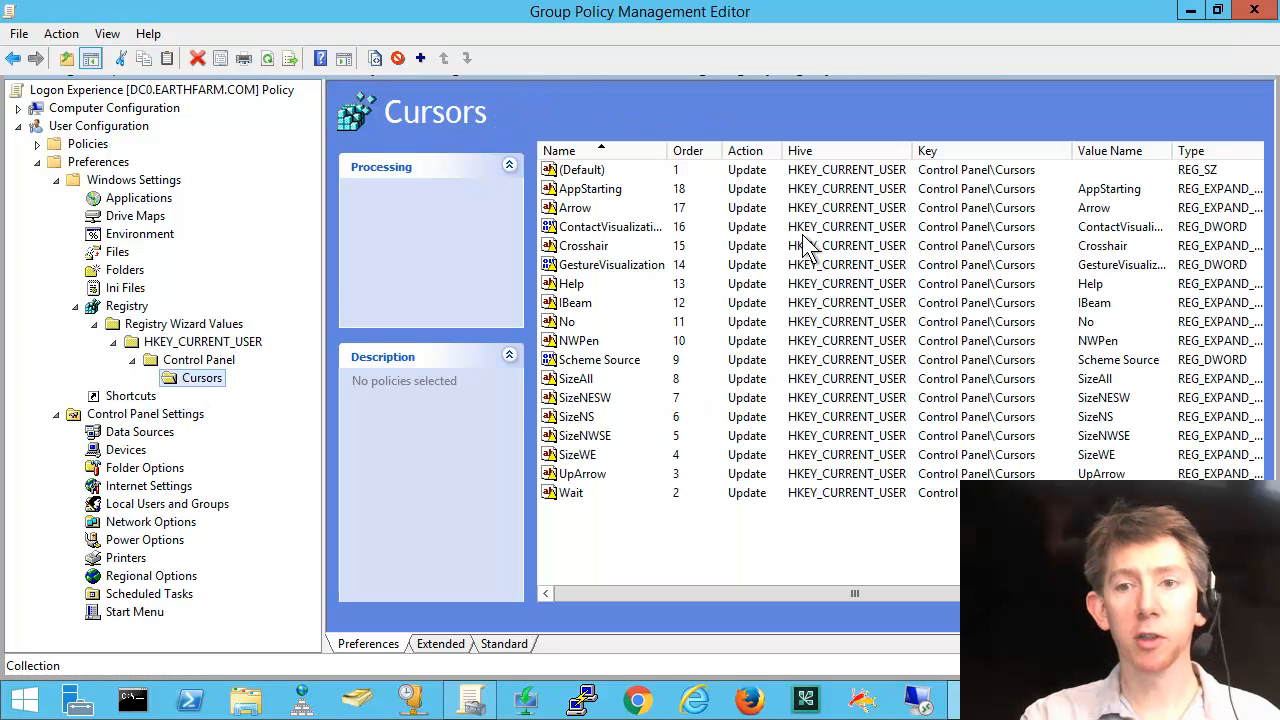
{"action": "mouse_move", "coordinate": [800, 518]}
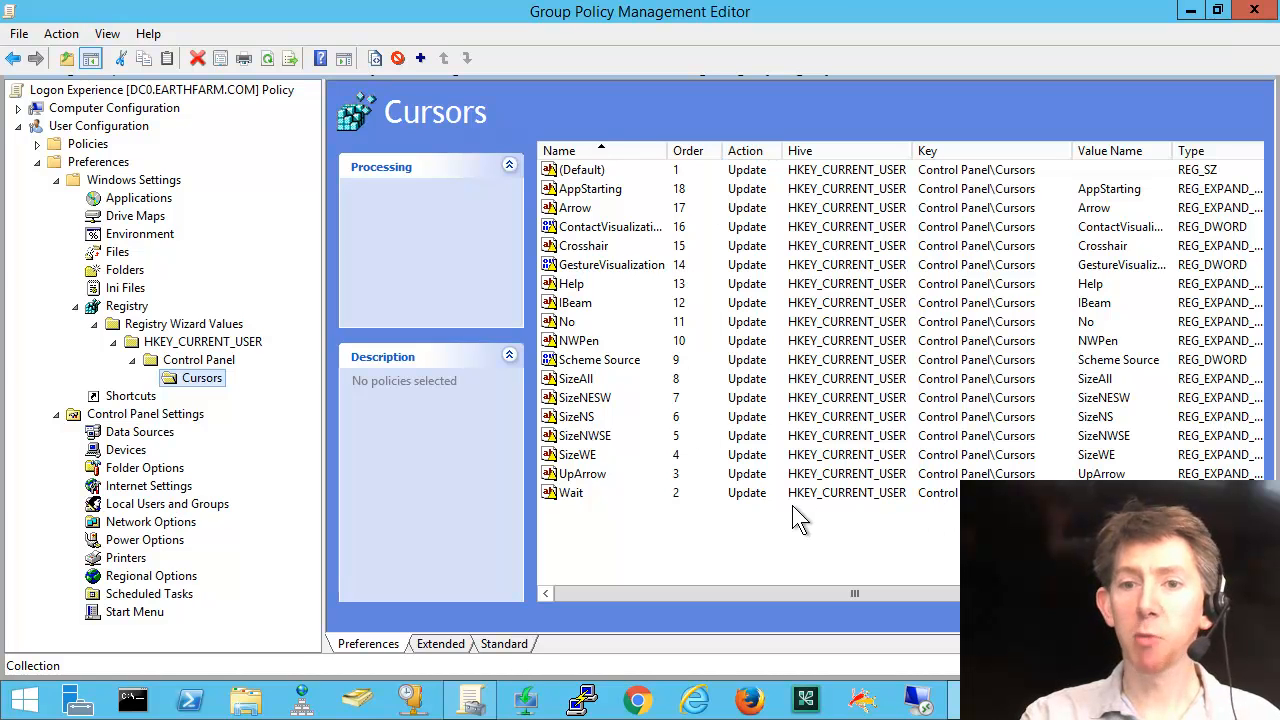
{"action": "mouse_move", "coordinate": [610, 510]}
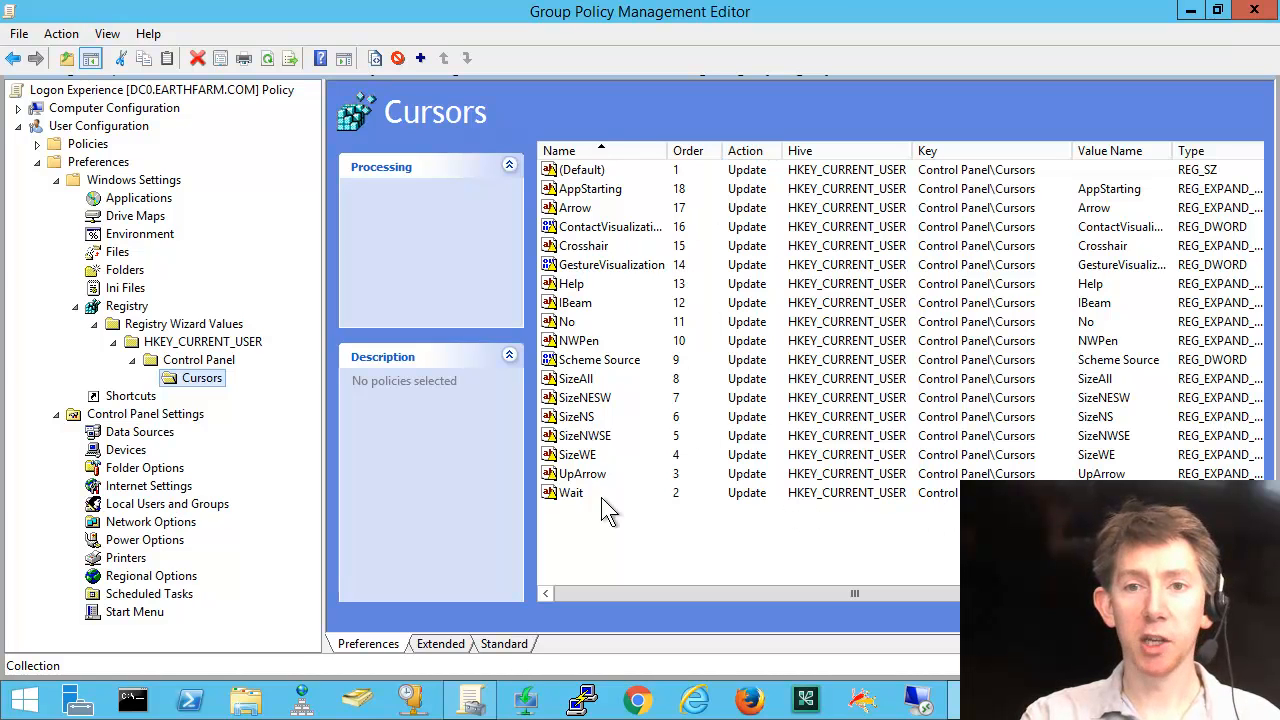
{"action": "mouse_move", "coordinate": [1135, 65]}
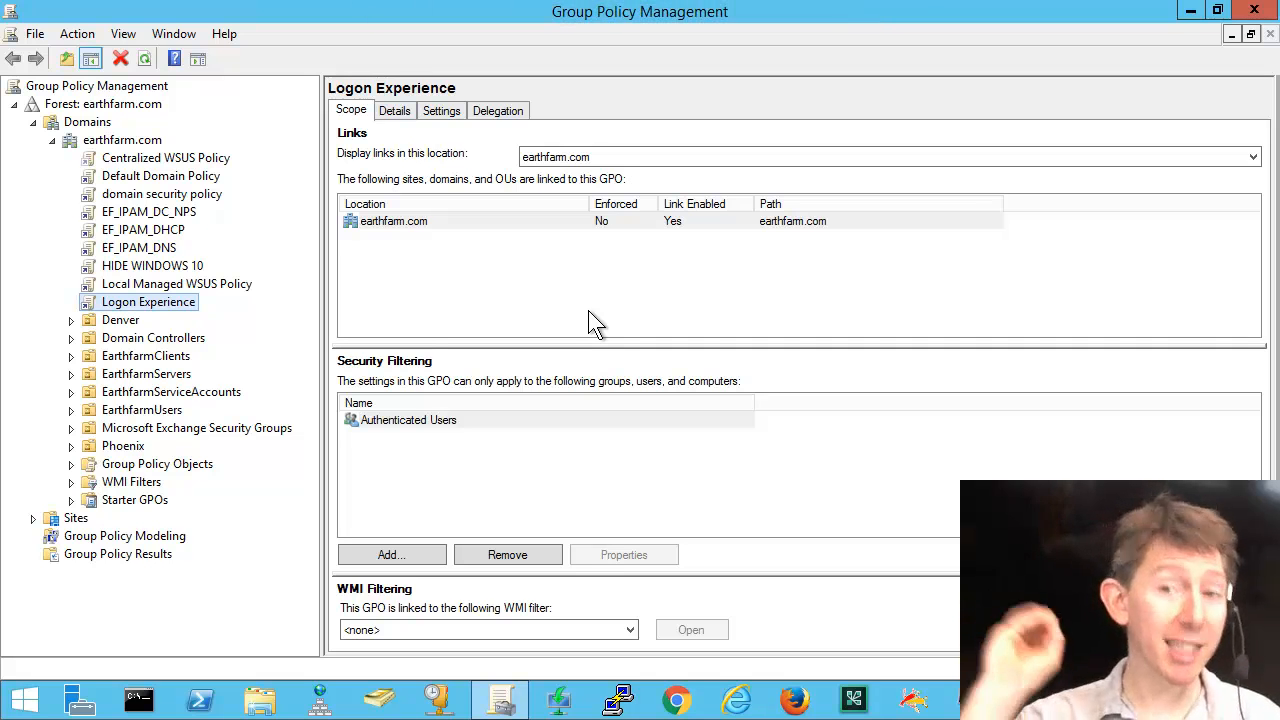
{"action": "mouse_move", "coordinate": [698, 308]}
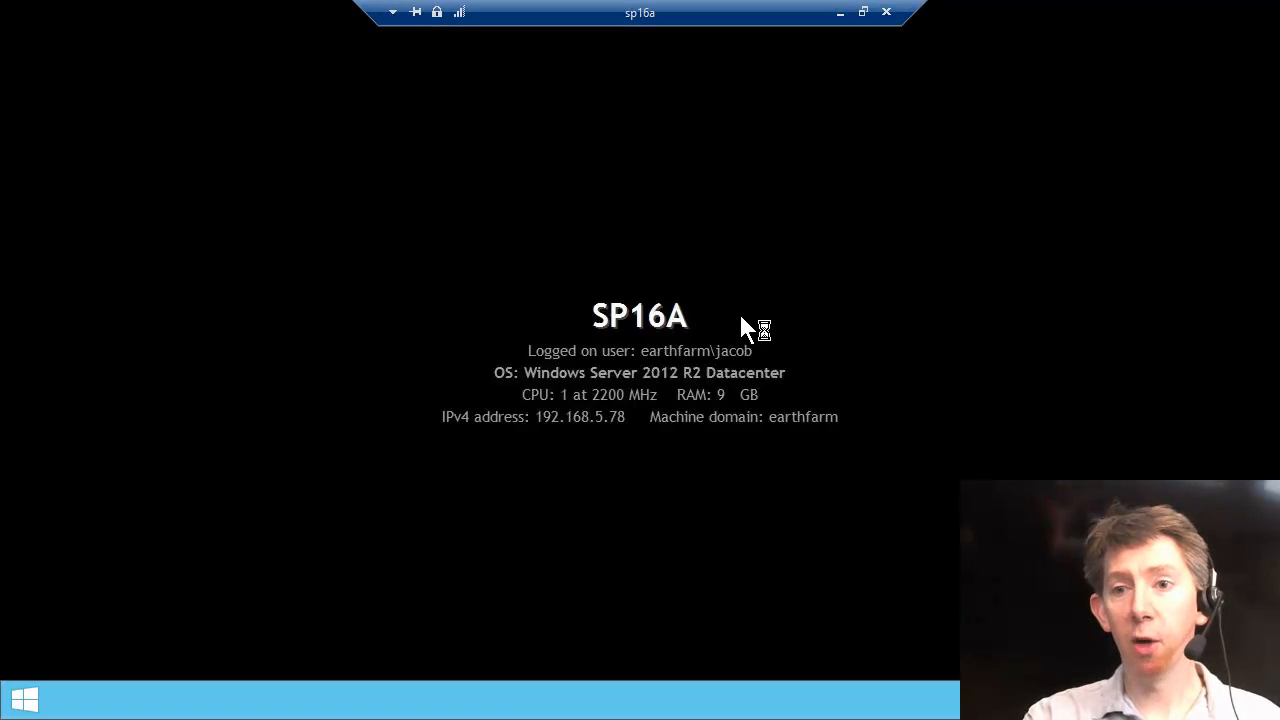
Click into the SP16A remote desktop to start working there.
{"action": "left_click", "coordinate": [884, 12]}
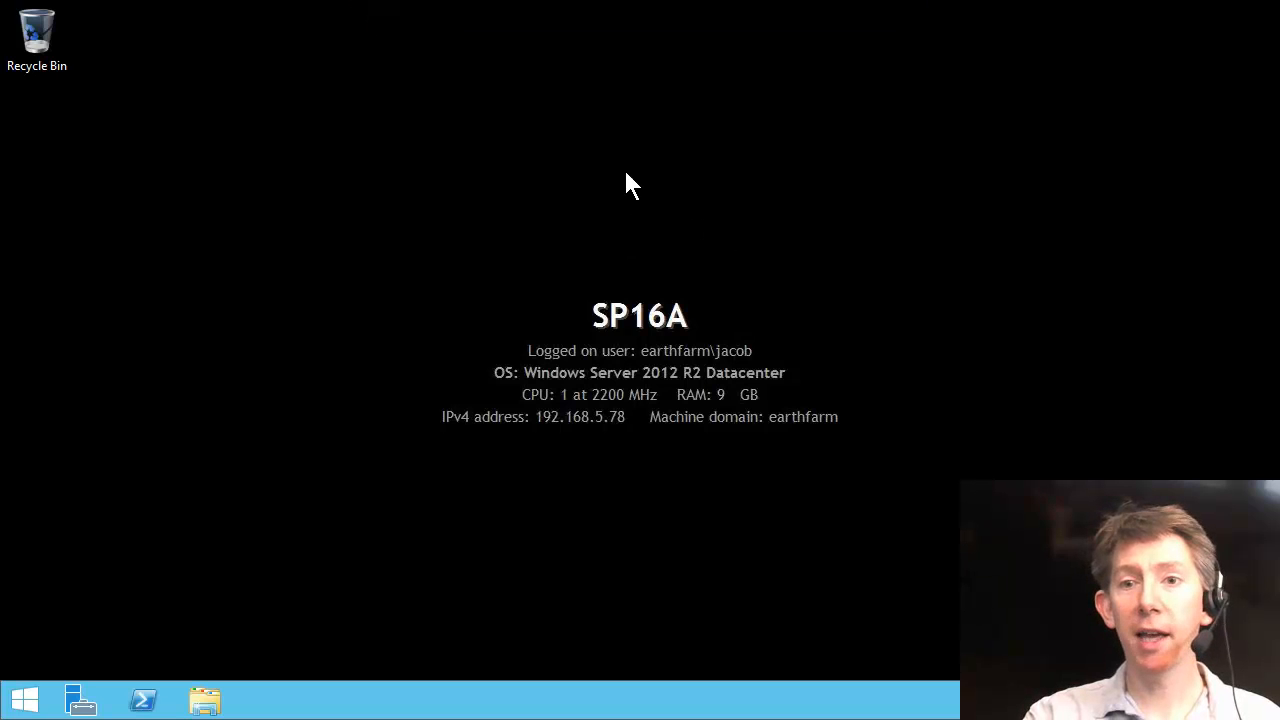
{"action": "mouse_move", "coordinate": [485, 215]}
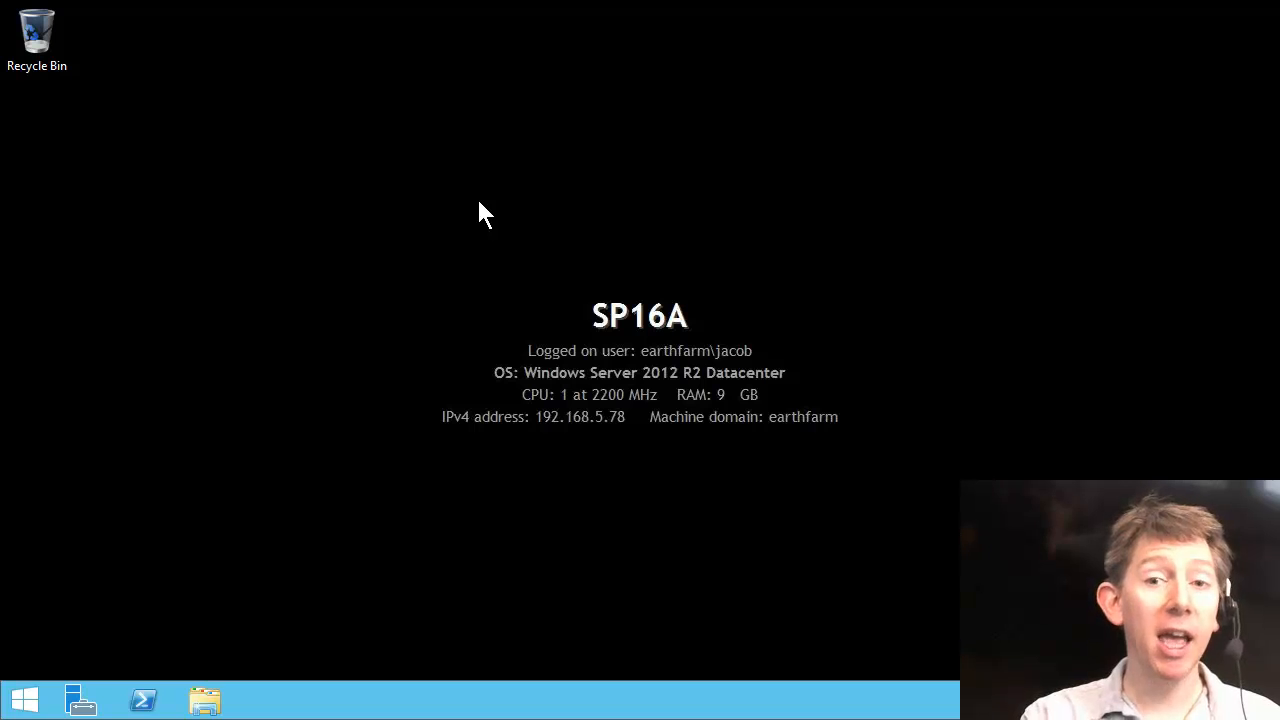
{"action": "mouse_move", "coordinate": [192, 483]}
{"action": "type", "text": "m"}
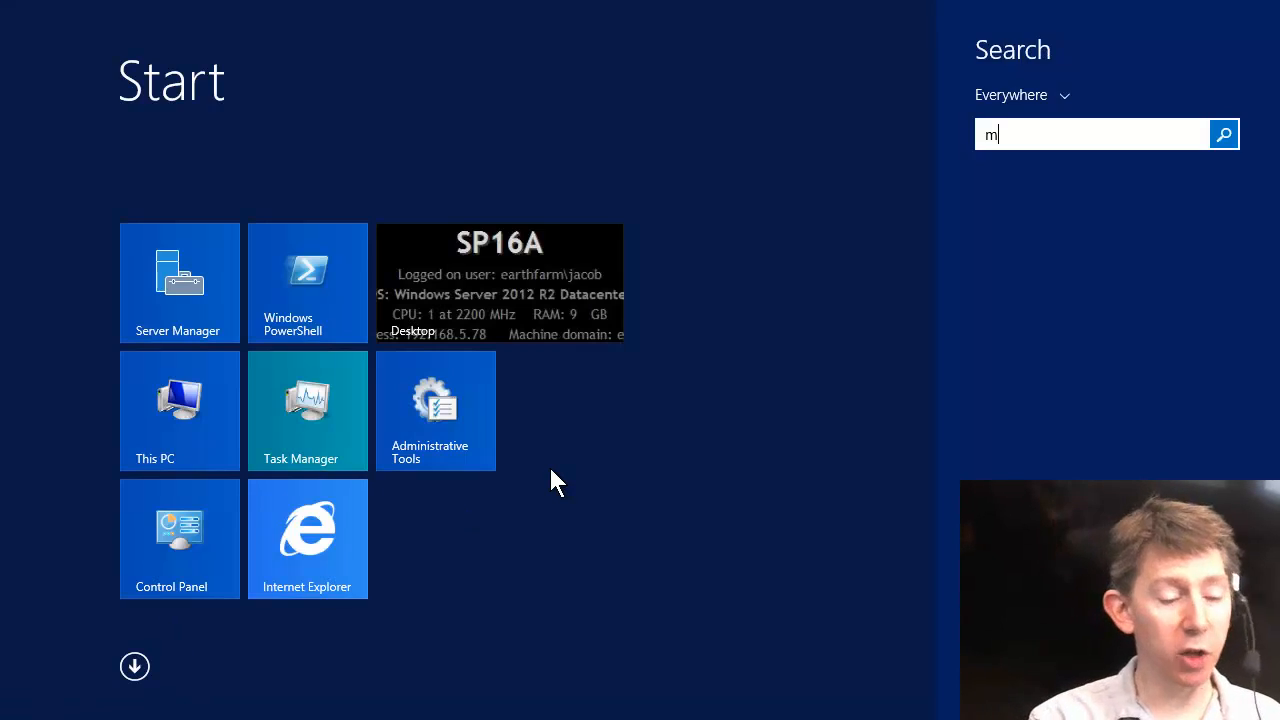
Finish searching 'mouse' and open the pointer scheme settings in Mouse Properties.
{"action": "type", "text": "ouse"}
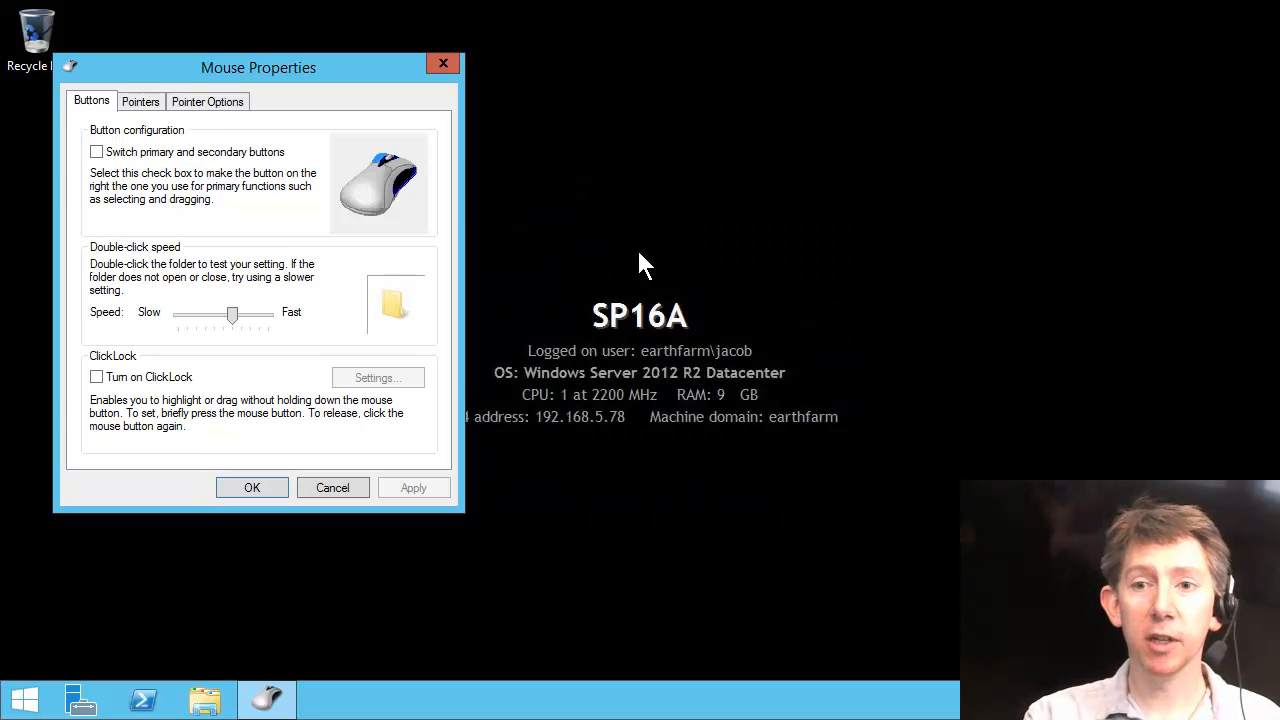
{"action": "left_click", "coordinate": [140, 101]}
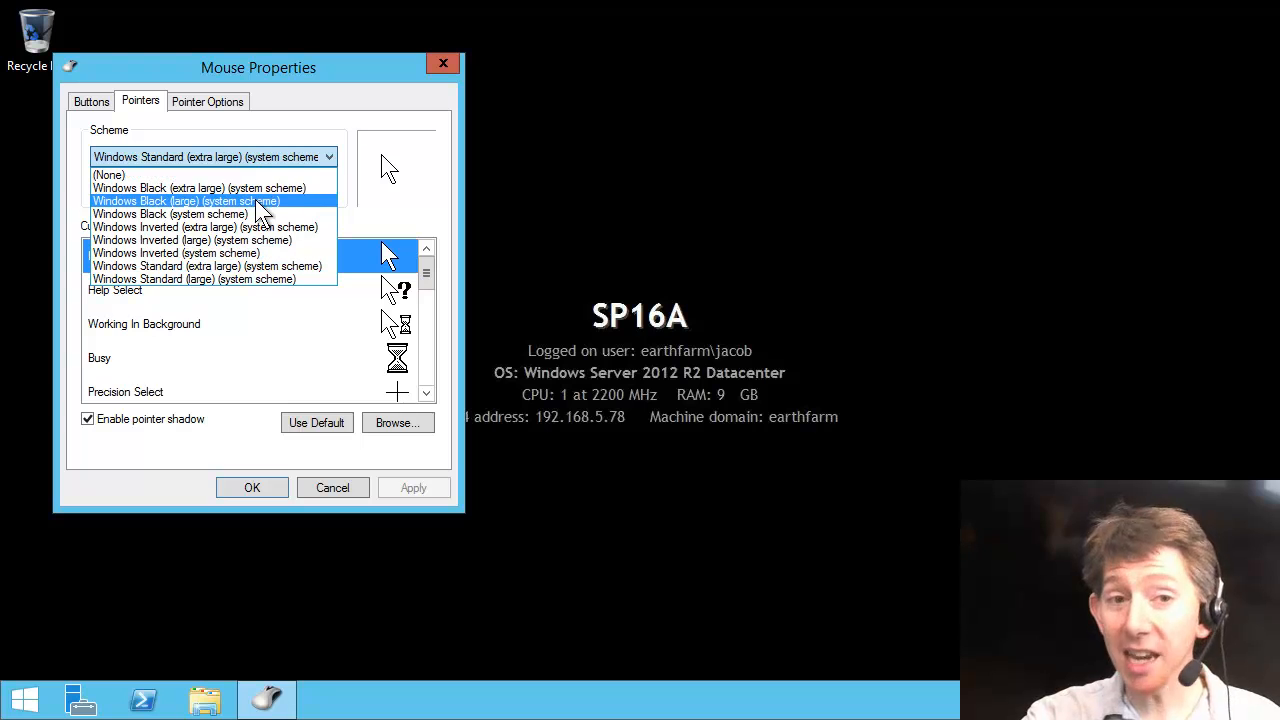
{"action": "mouse_move", "coordinate": [260, 214]}
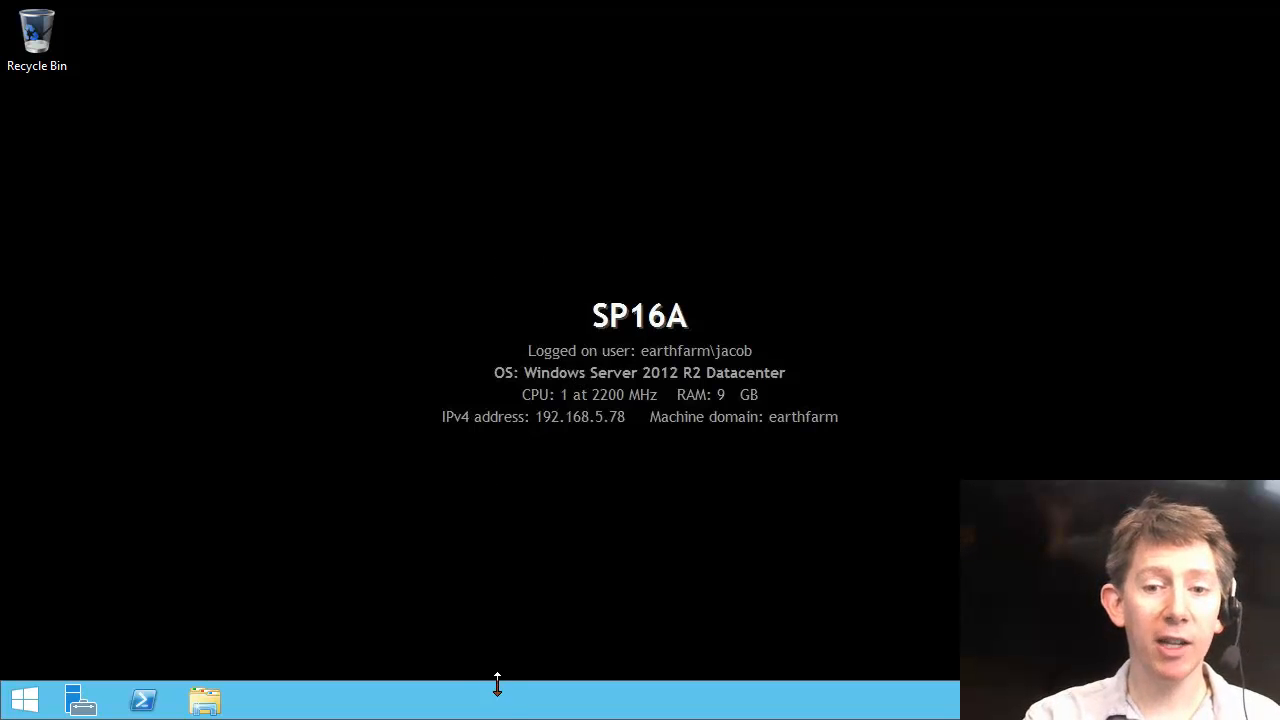
{"action": "mouse_move", "coordinate": [348, 370]}
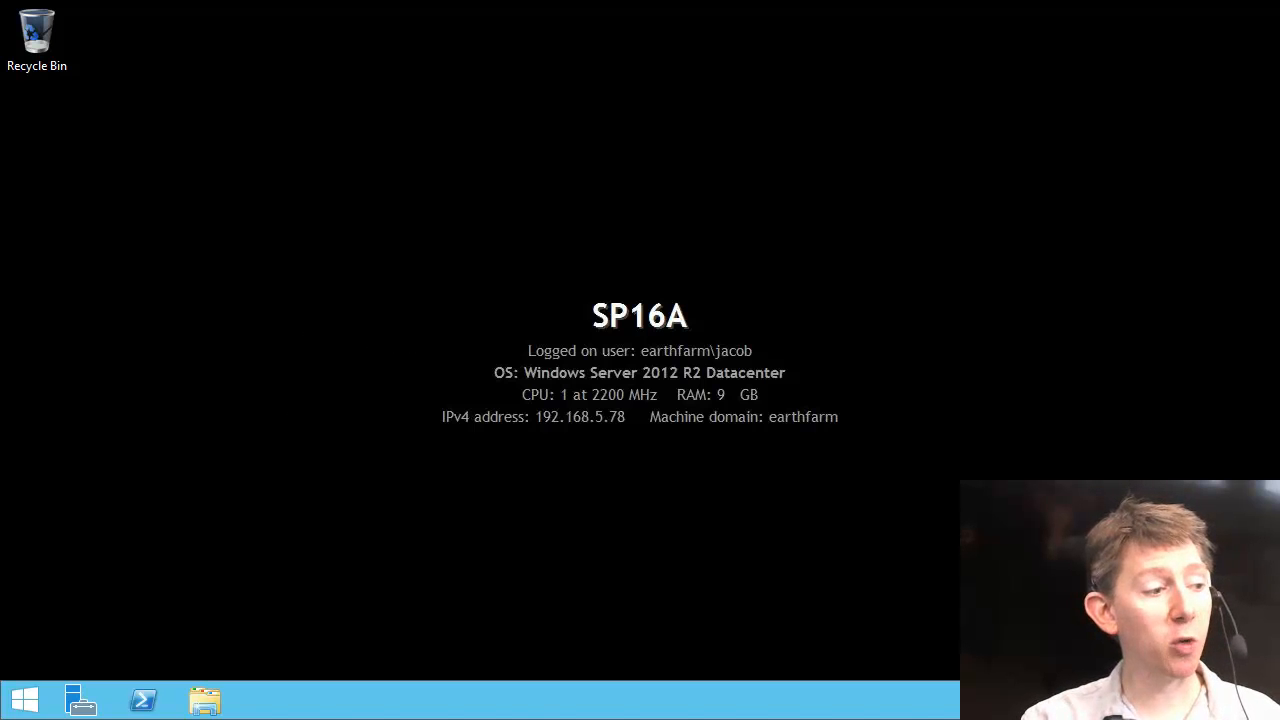
Reopen Logon Experience for editing and view, then close, the HKEY_CURRENT_USER collection properties.
{"action": "right_click", "coordinate": [130, 302]}
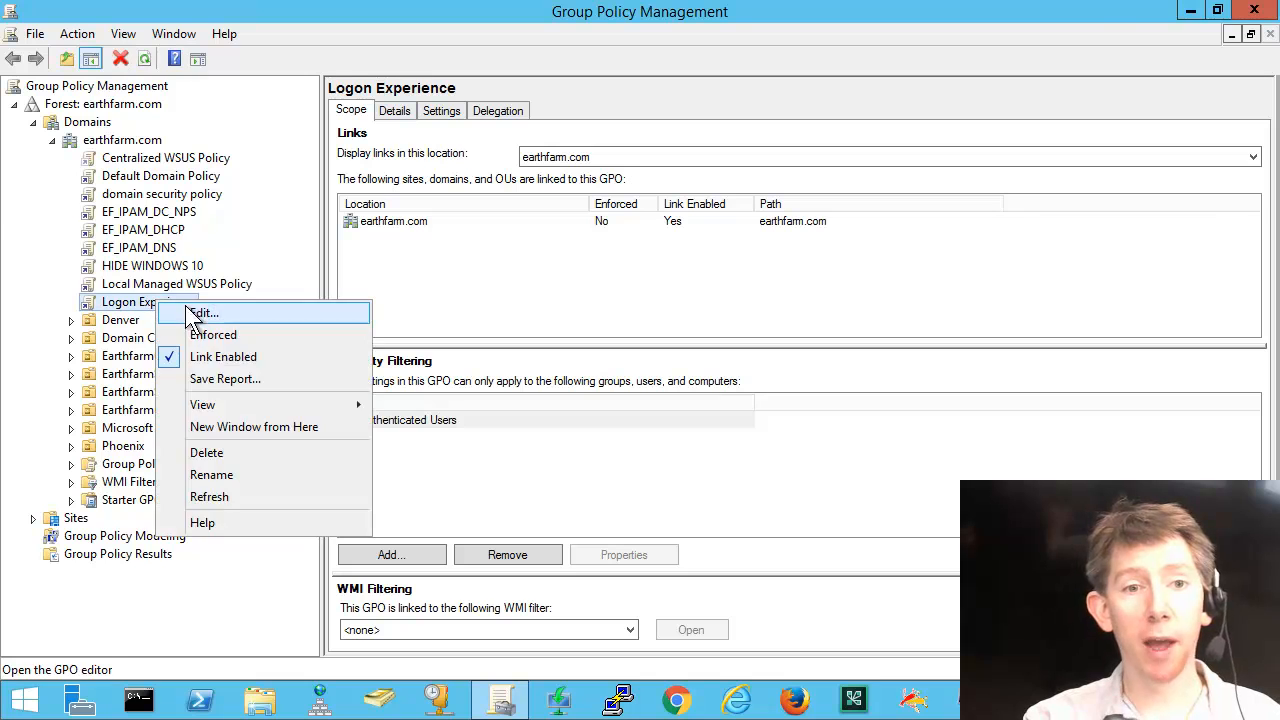
{"action": "left_click", "coordinate": [205, 313]}
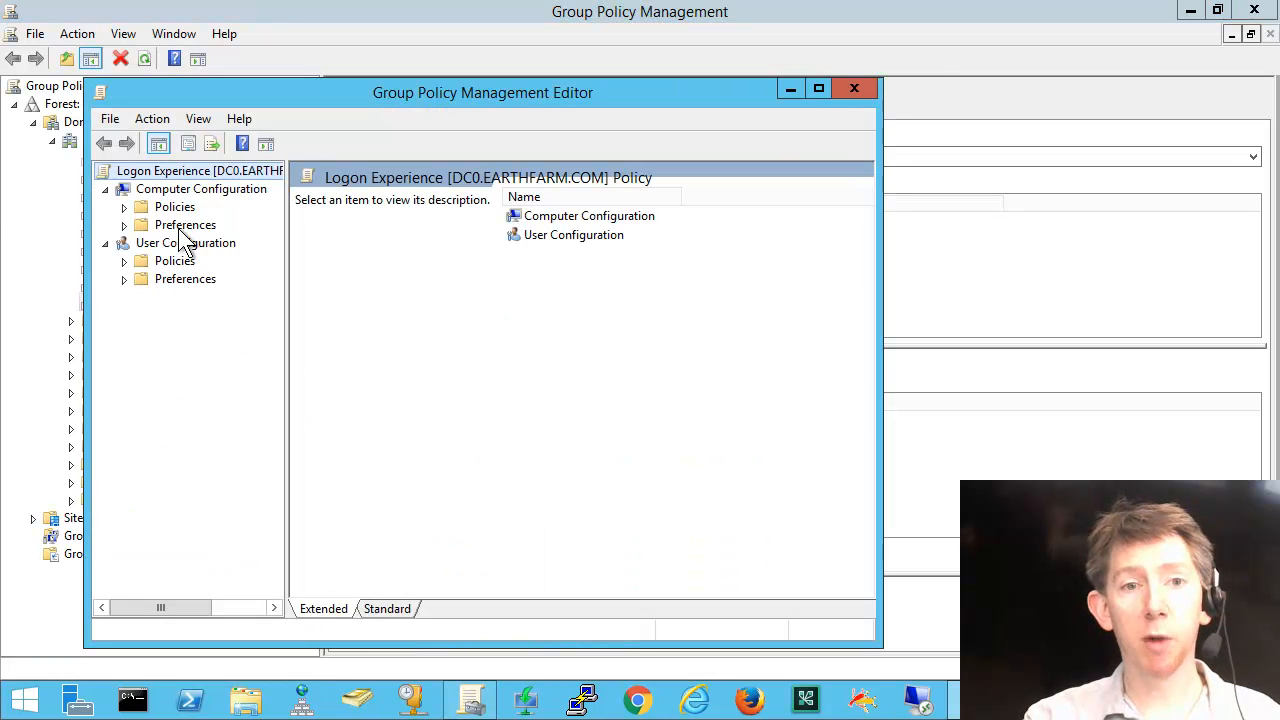
{"action": "mouse_move", "coordinate": [190, 290]}
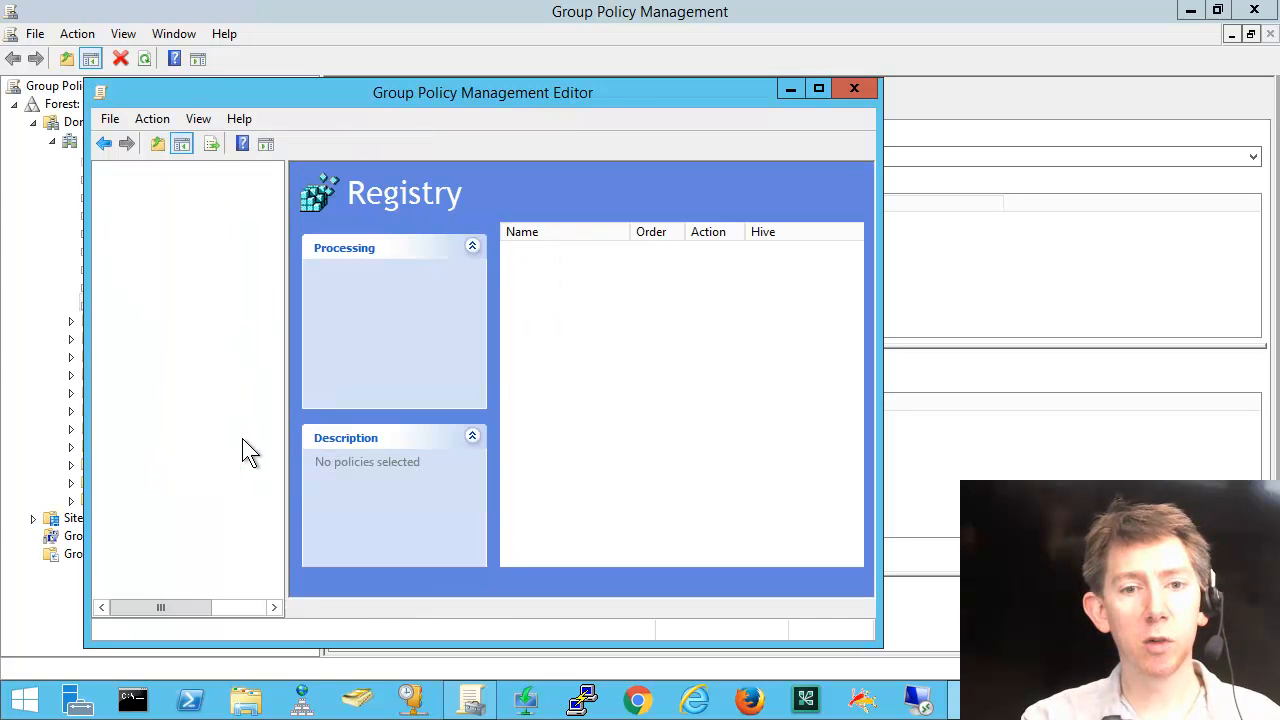
{"action": "right_click", "coordinate": [257, 458]}
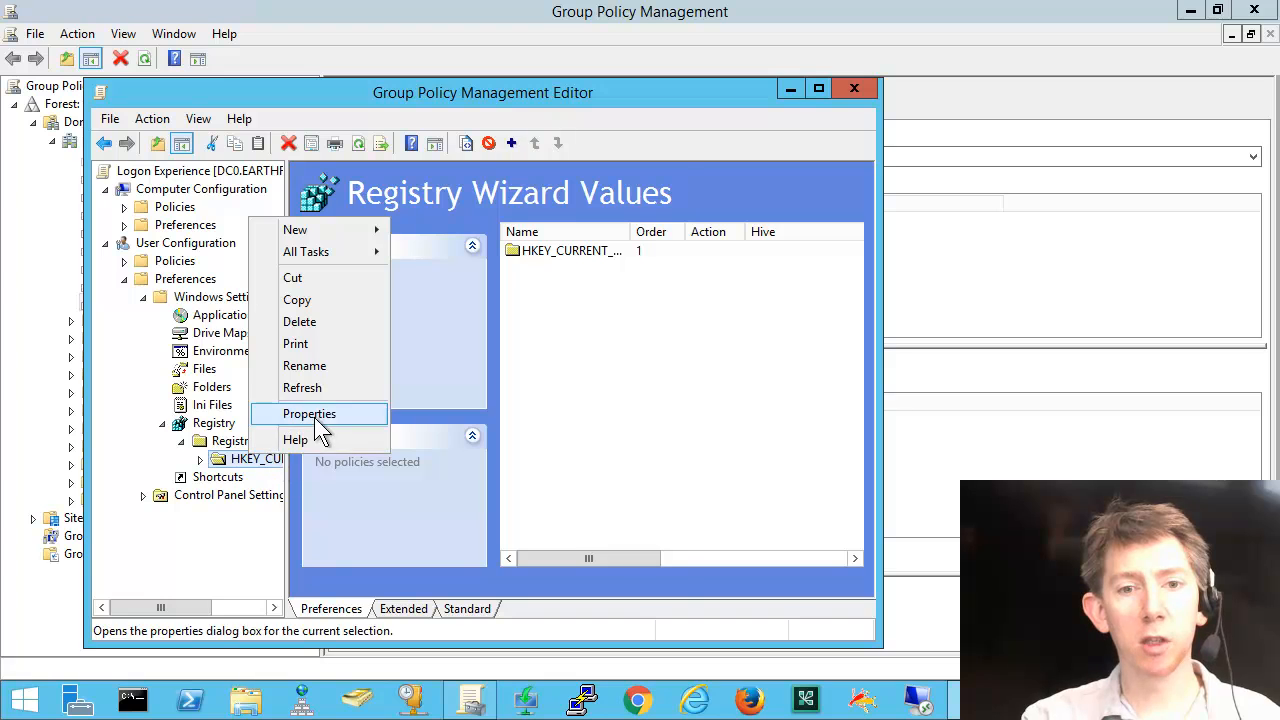
{"action": "left_click", "coordinate": [309, 413]}
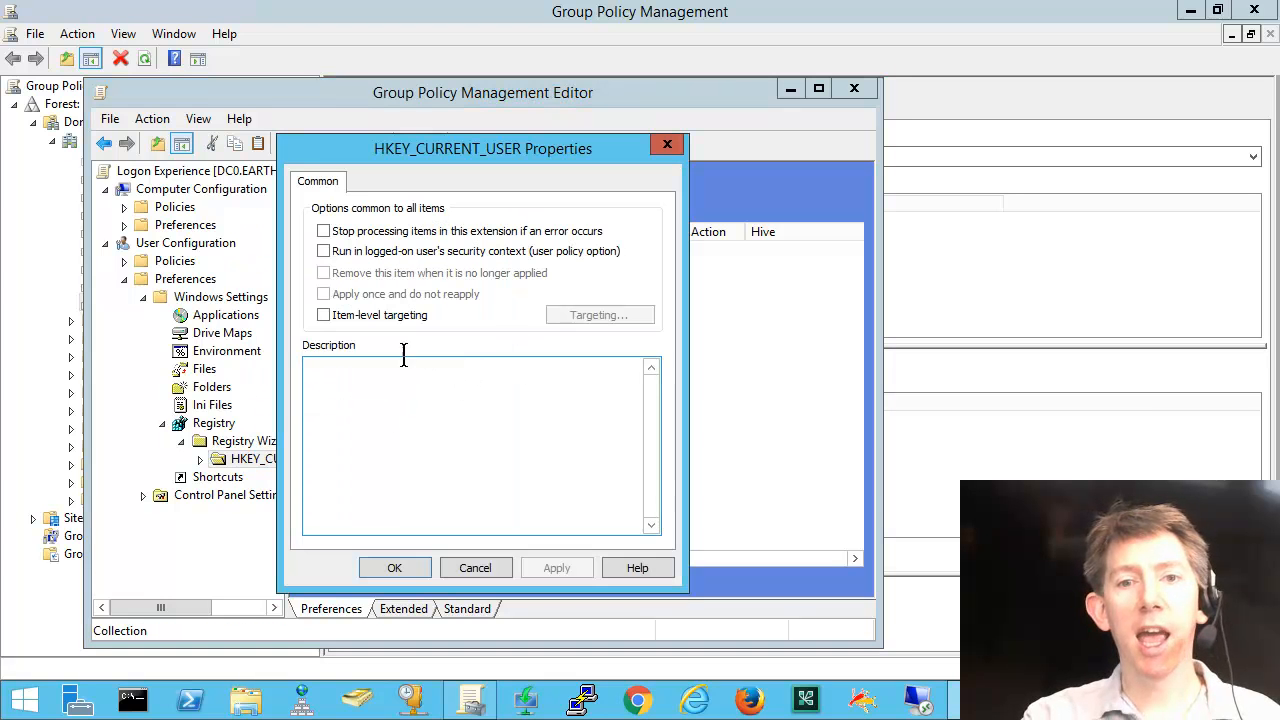
{"action": "mouse_move", "coordinate": [456, 383]}
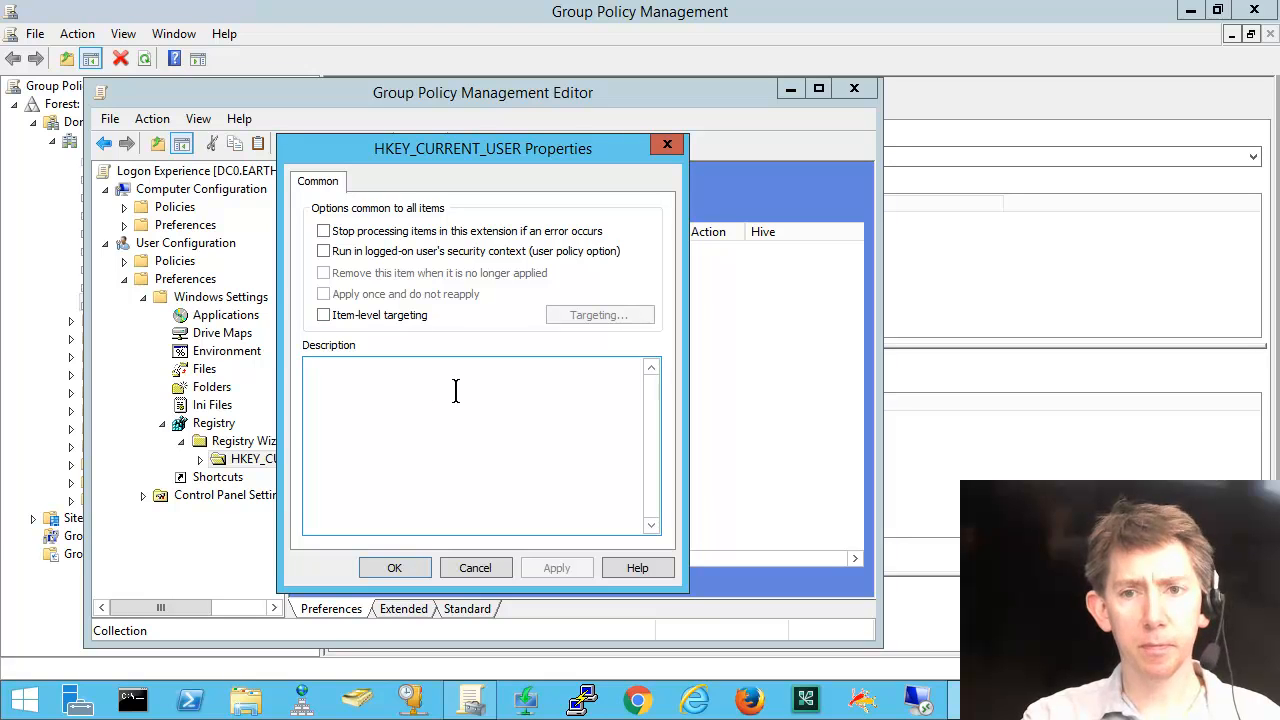
{"action": "left_click", "coordinate": [475, 567]}
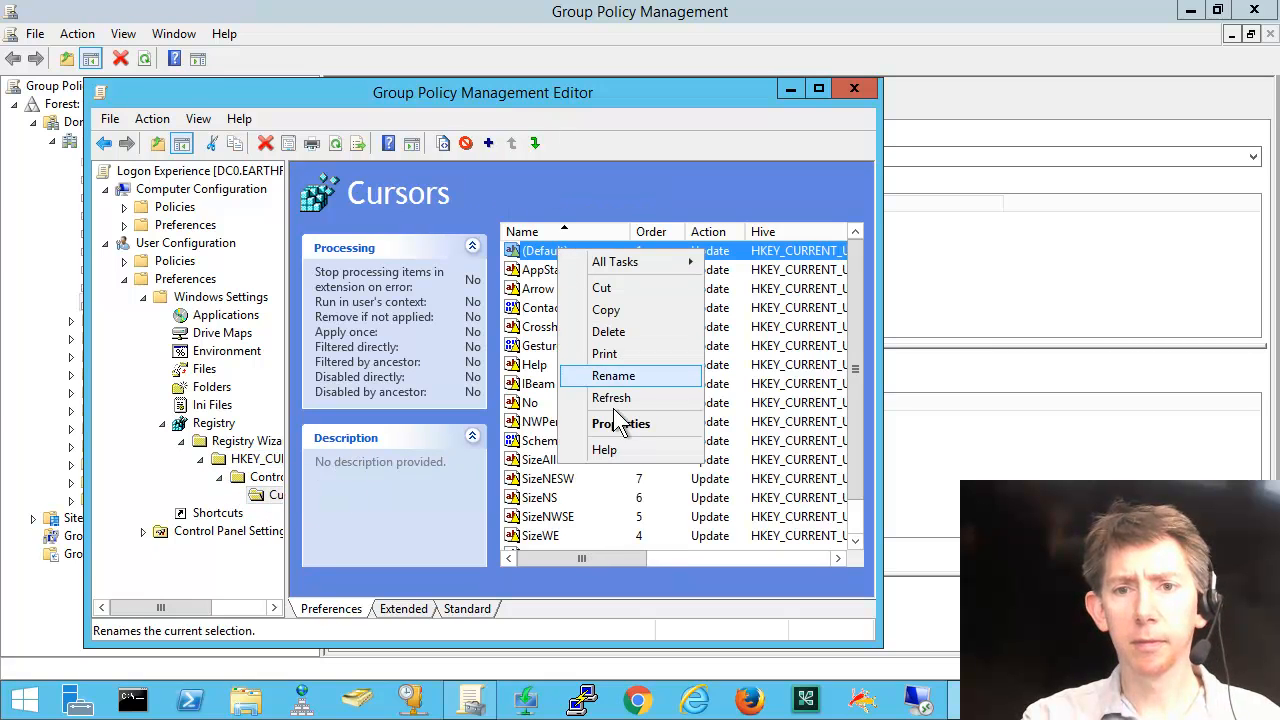
Tick 'Apply once and do not reapply' on the (Default) Cursors item and save.
{"action": "left_click", "coordinate": [620, 423]}
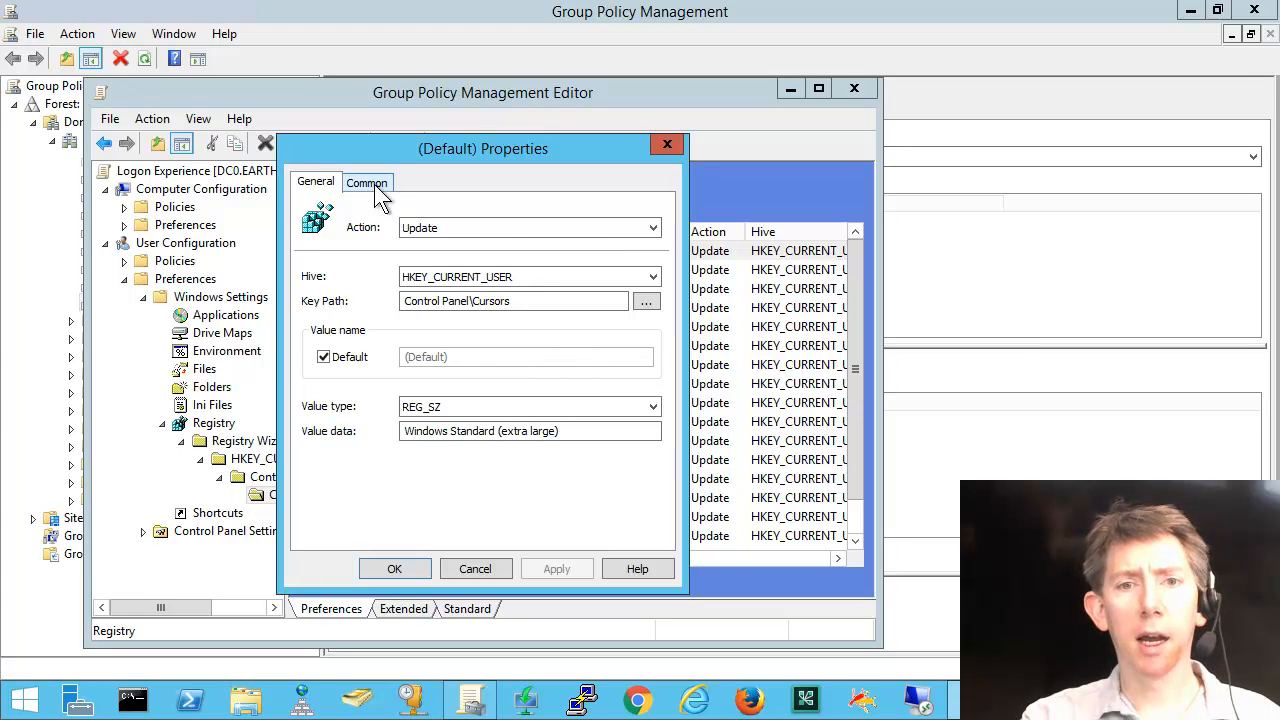
{"action": "left_click", "coordinate": [367, 182]}
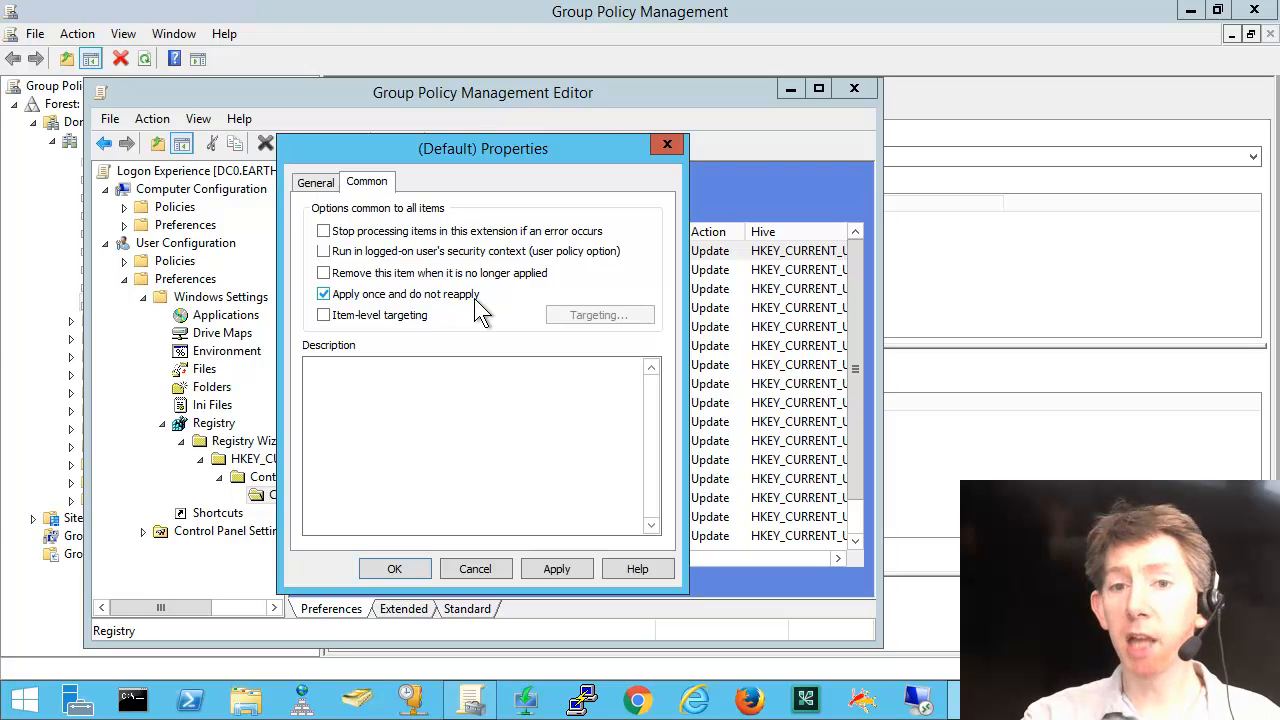
{"action": "left_click", "coordinate": [323, 293]}
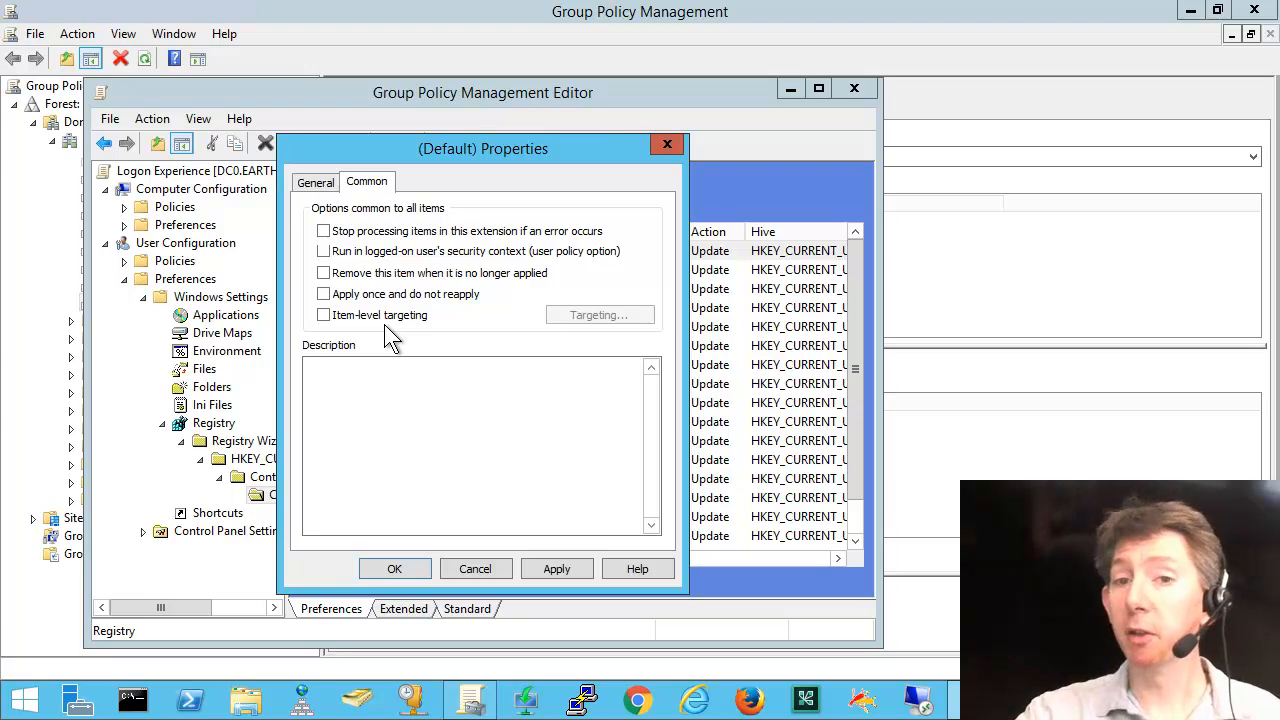
{"action": "mouse_move", "coordinate": [408, 340]}
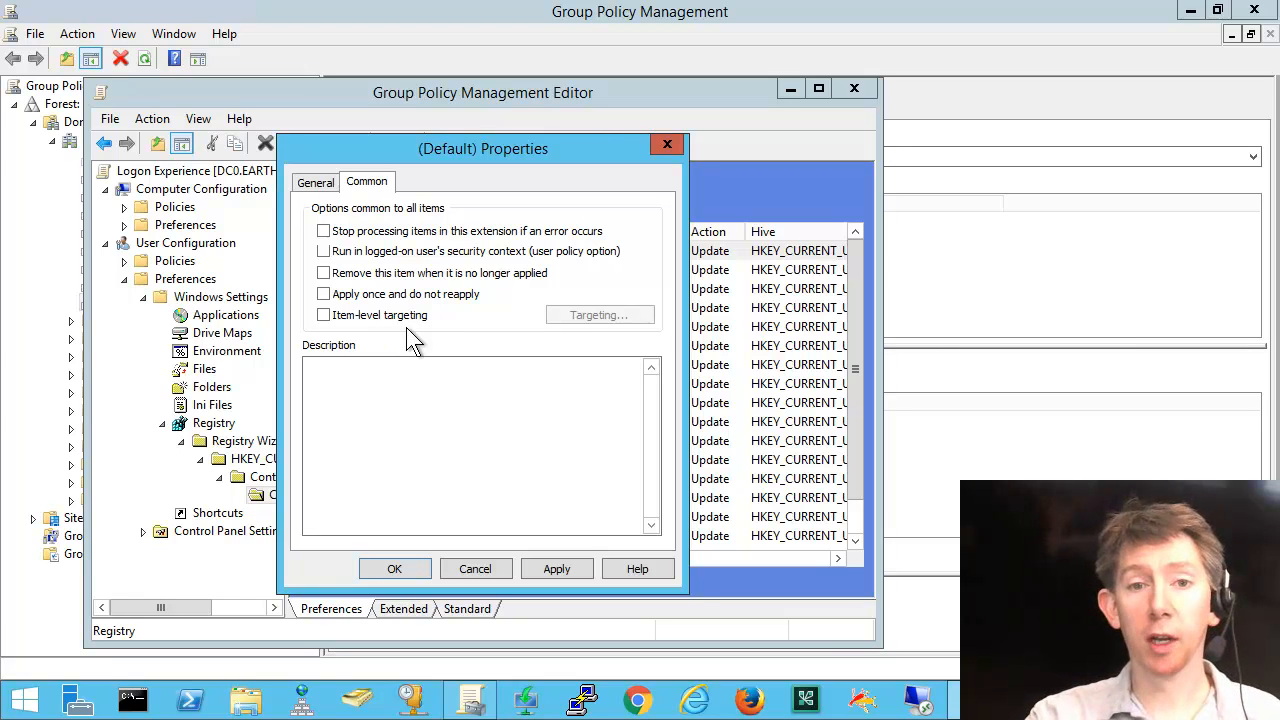
{"action": "mouse_move", "coordinate": [348, 313]}
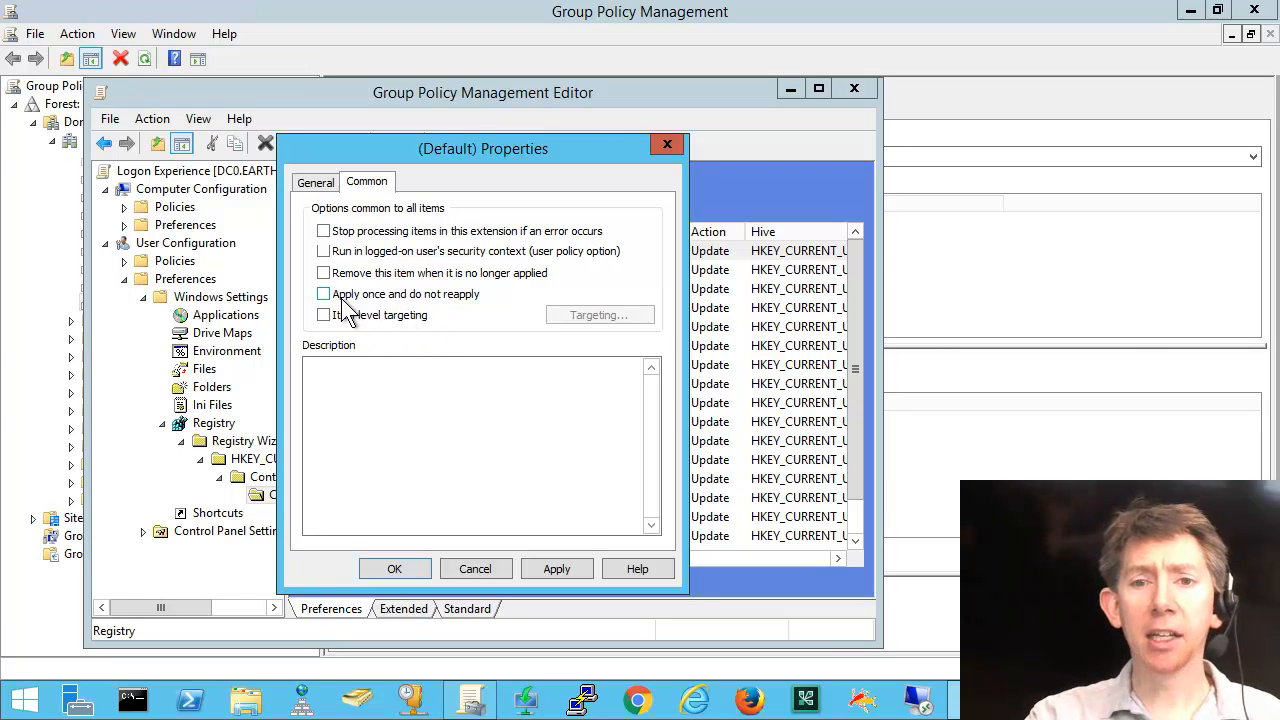
{"action": "left_click", "coordinate": [323, 293]}
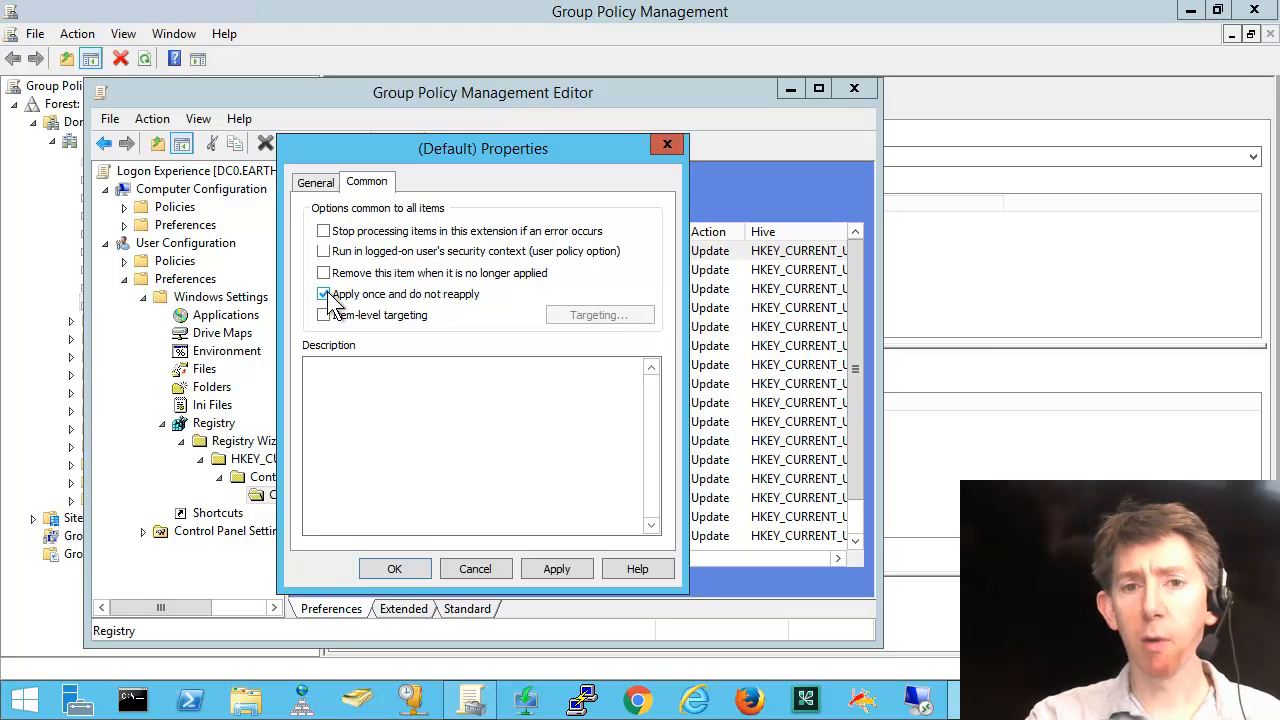
{"action": "left_click", "coordinate": [323, 293]}
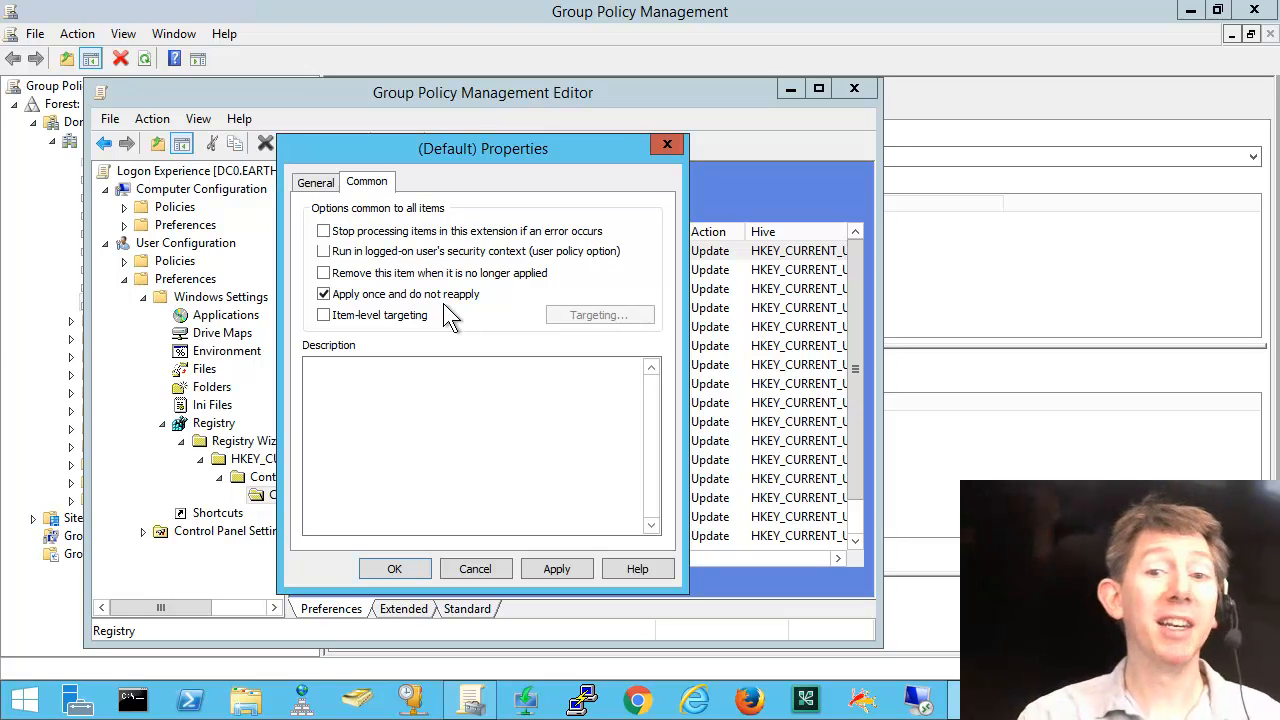
{"action": "left_click", "coordinate": [481, 420]}
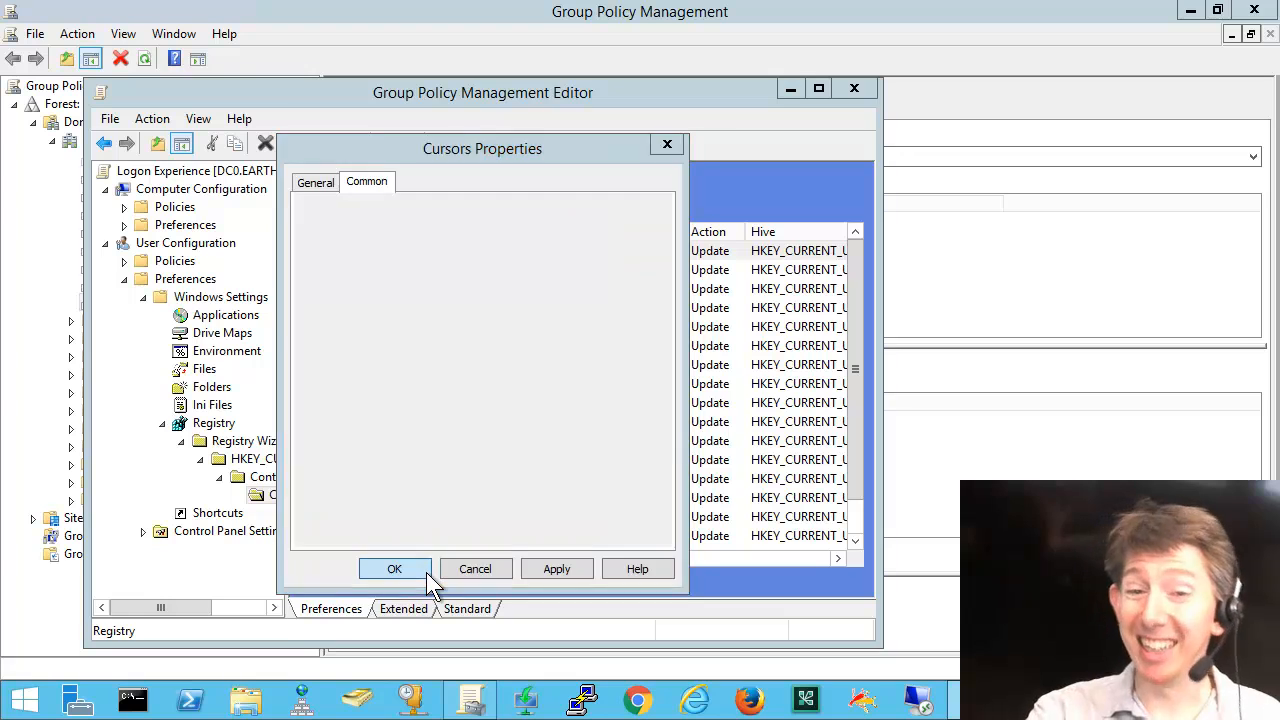
{"action": "left_click", "coordinate": [394, 568]}
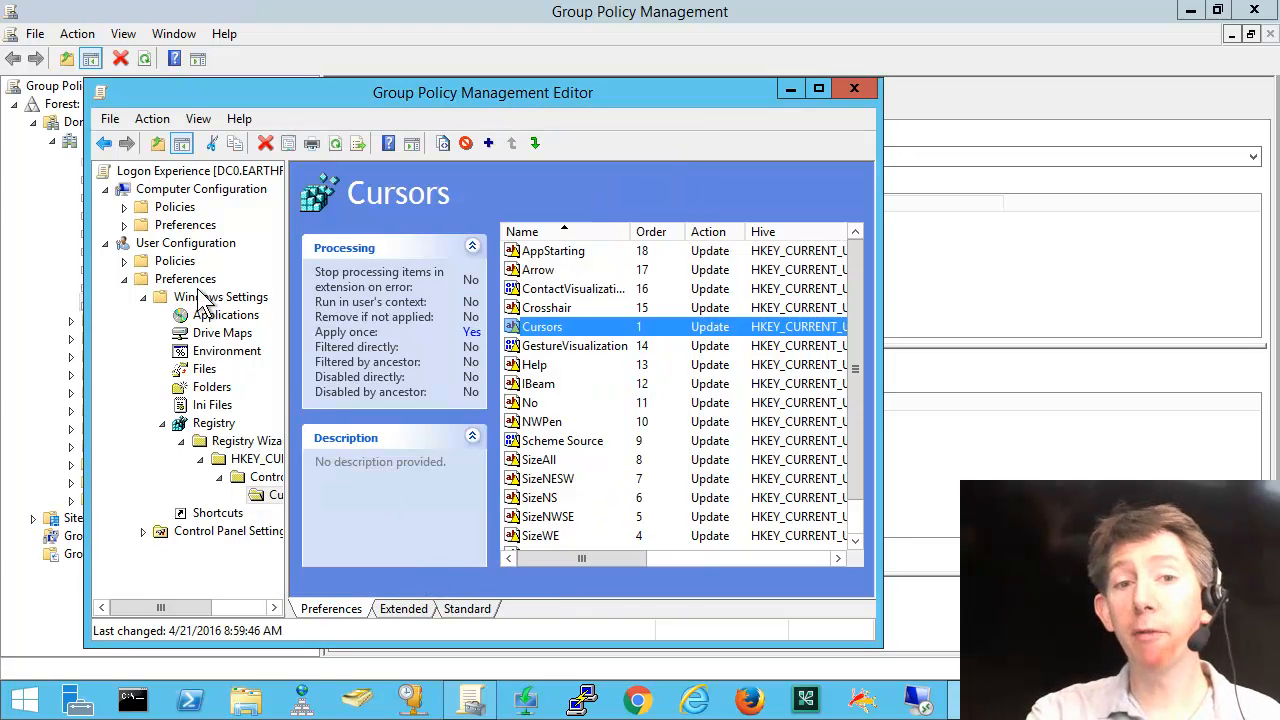
{"action": "mouse_move", "coordinate": [210, 270]}
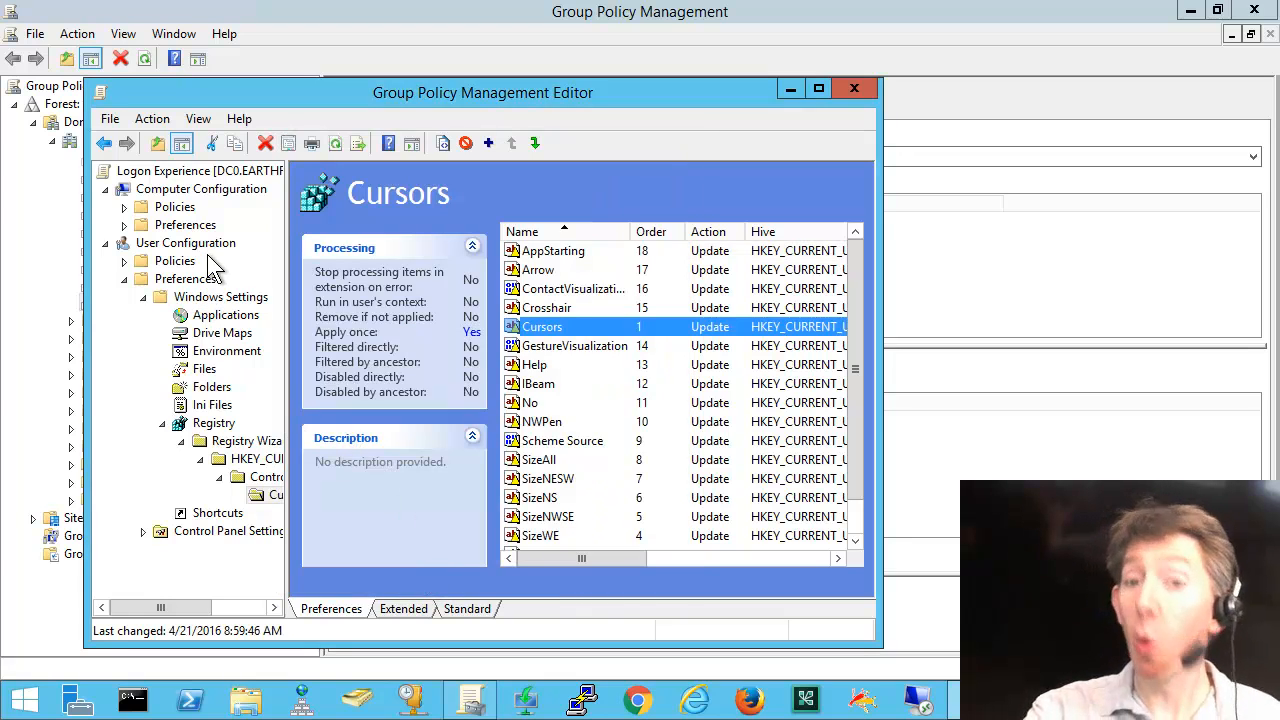
{"action": "mouse_move", "coordinate": [245, 295]}
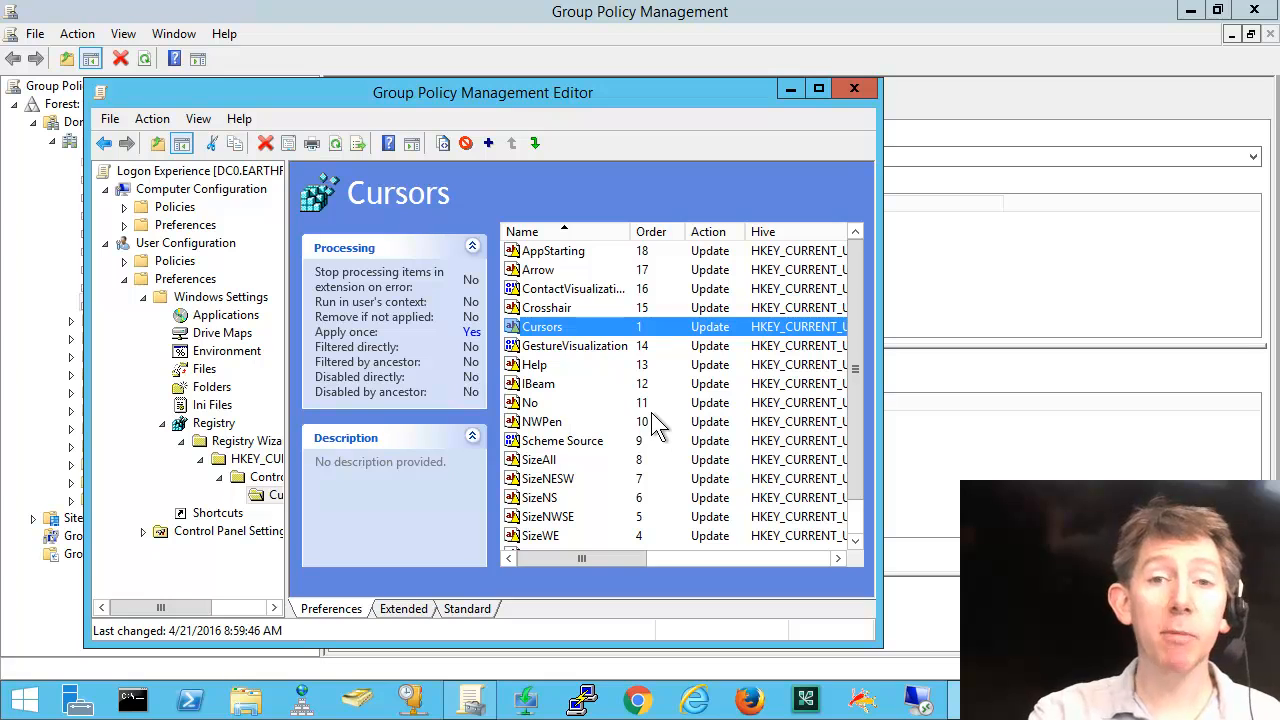
{"action": "mouse_move", "coordinate": [673, 417]}
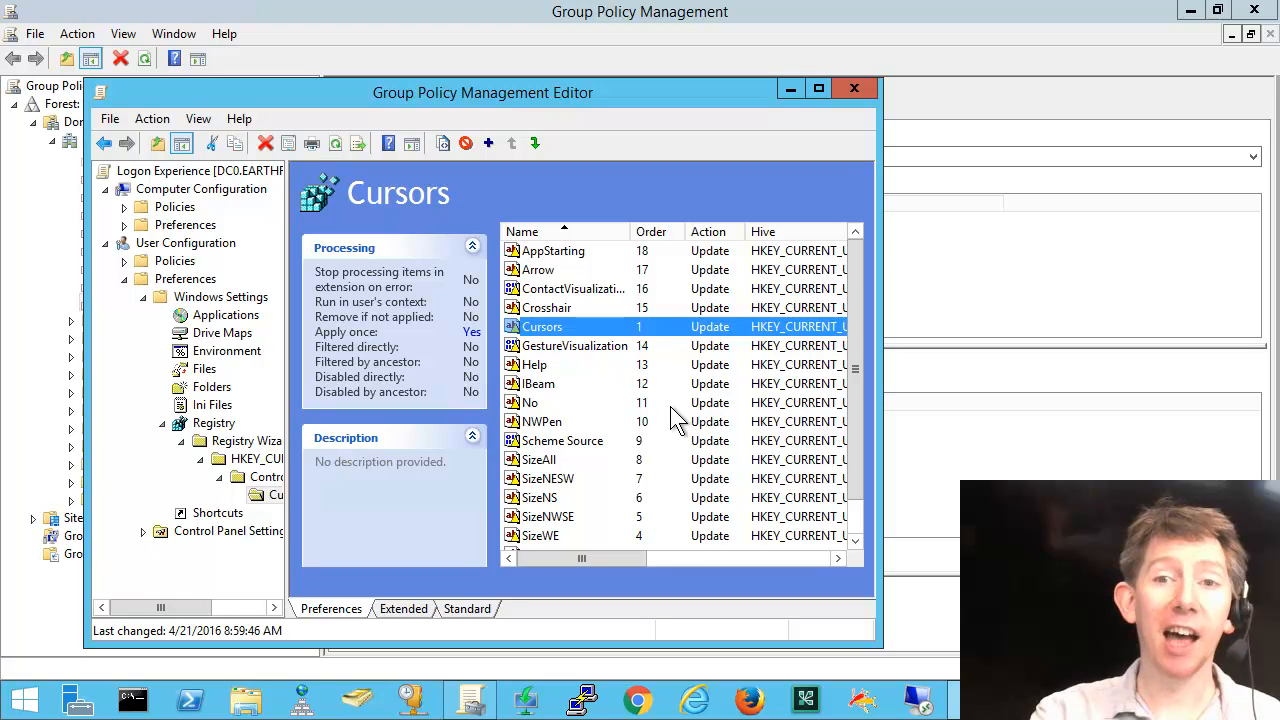